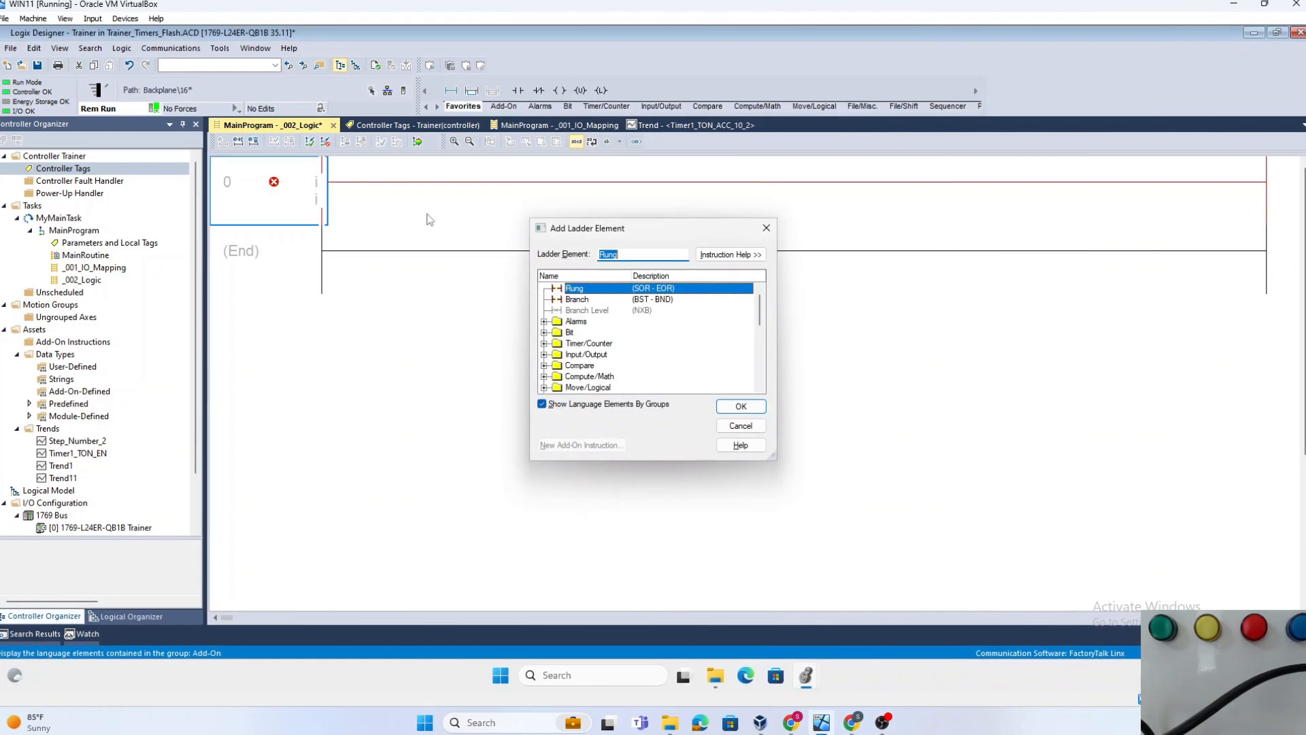
Add a TON timer named Timer1_TON with a 20000 preset on rung 0.
type("TON")
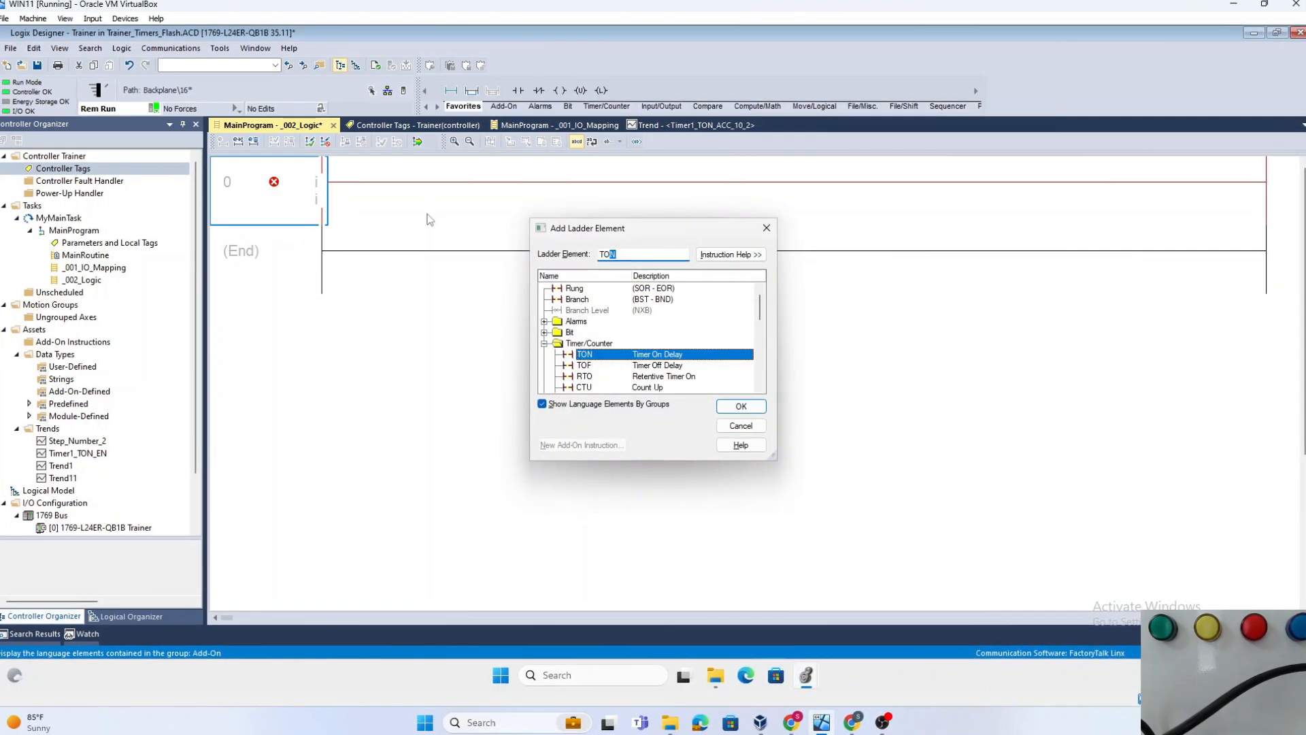
left_click(740, 405)
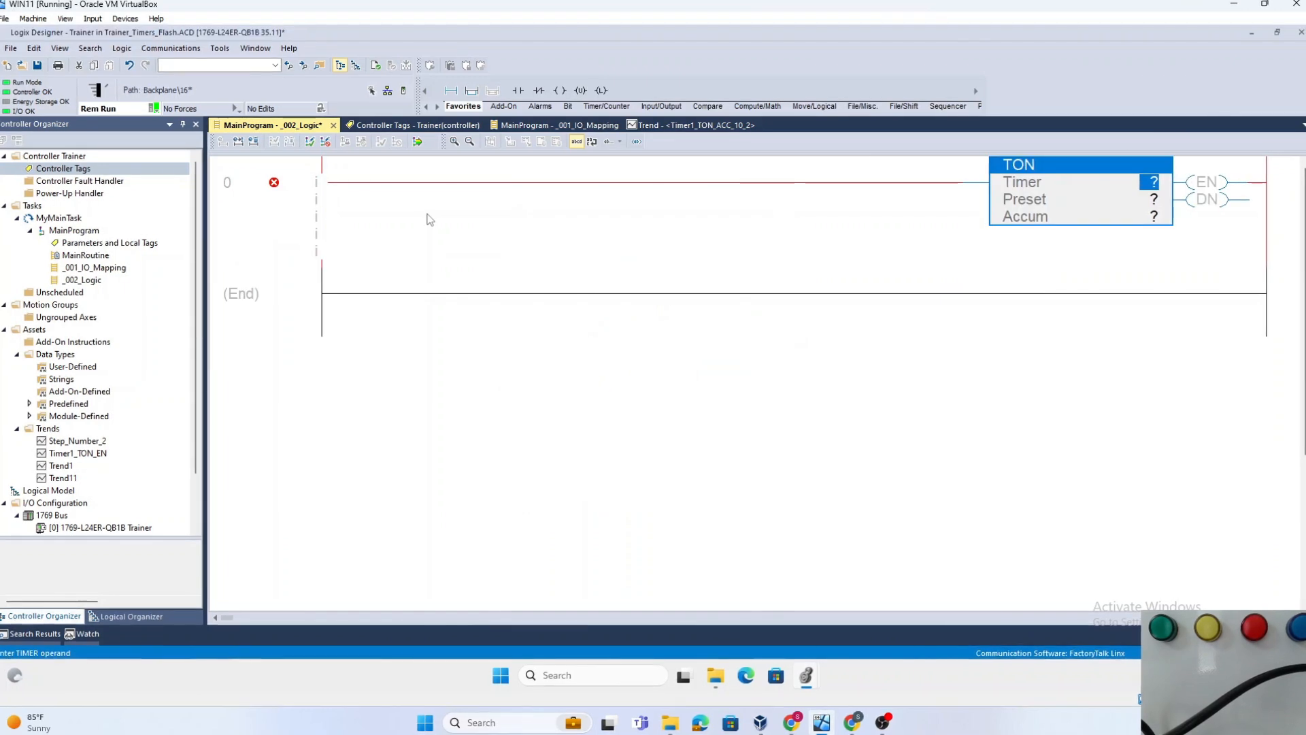
type("Timer1_TON")
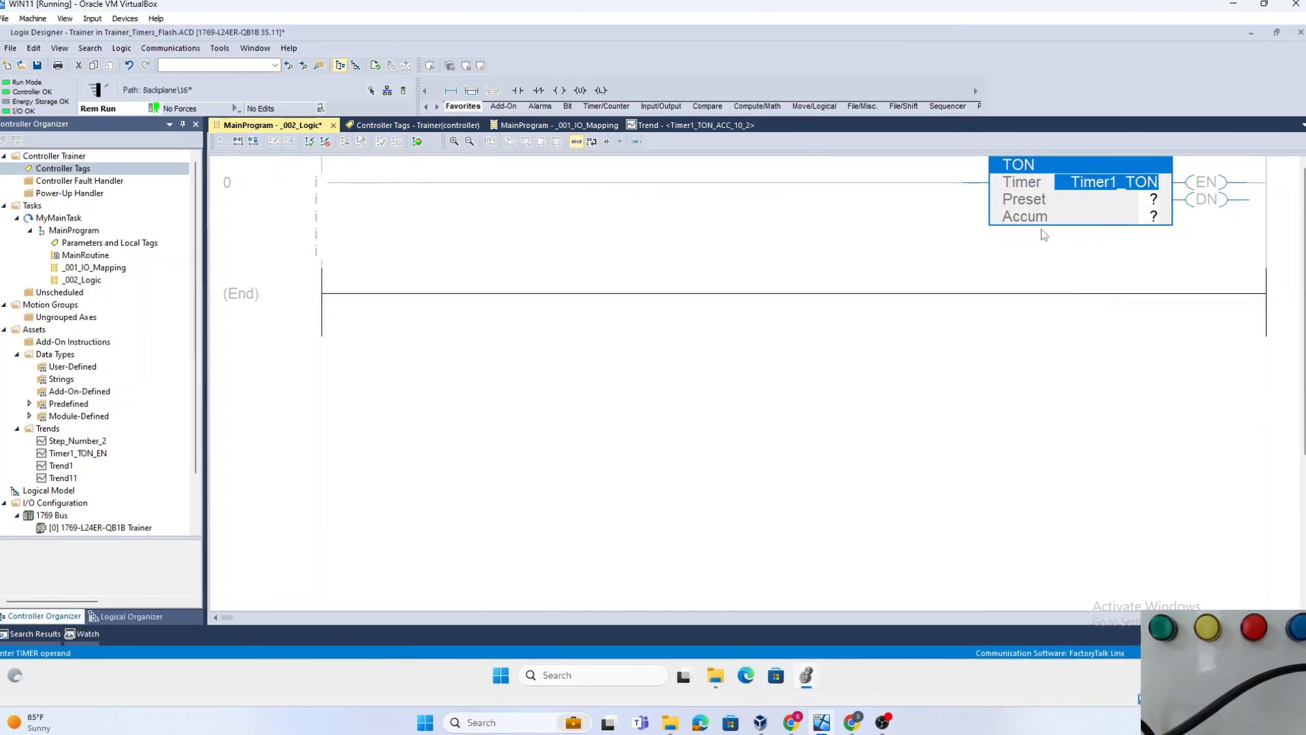
type("20000")
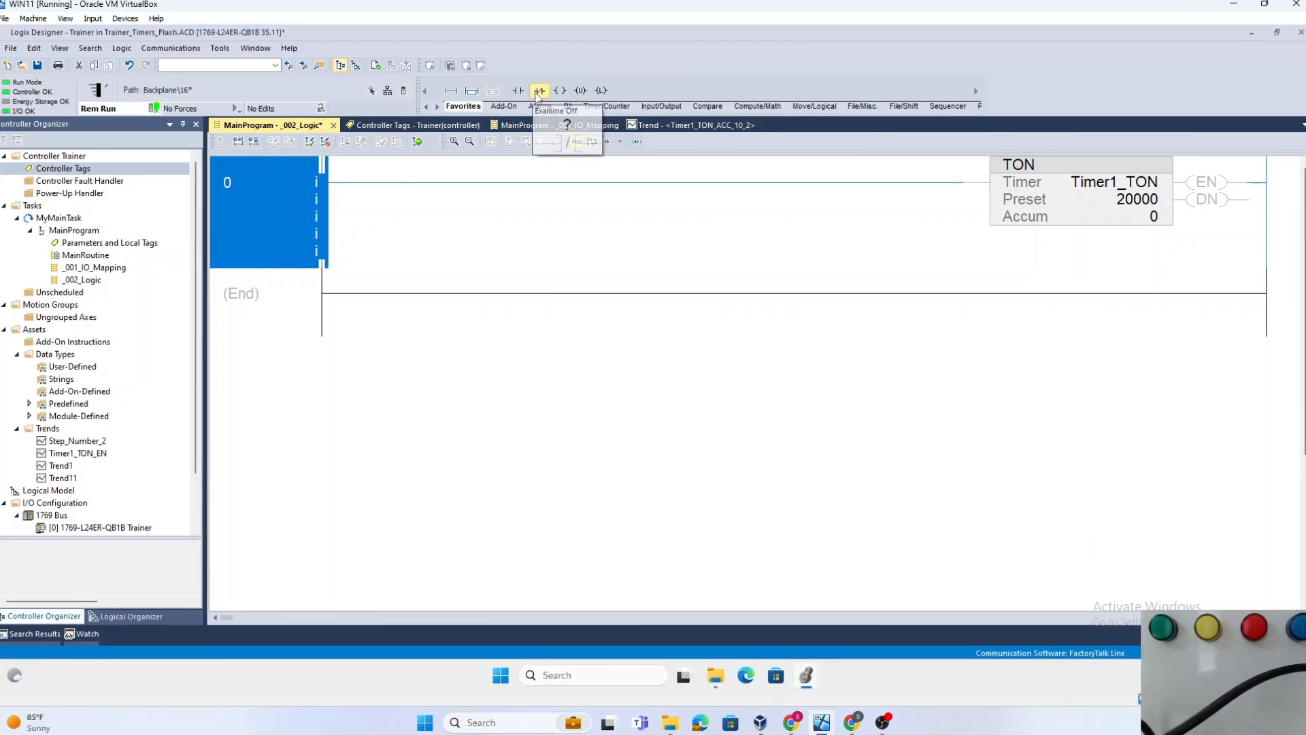
Add an XIO Timer1_TON.DN contact ahead of the timer and finalize all edits.
left_click(539, 90)
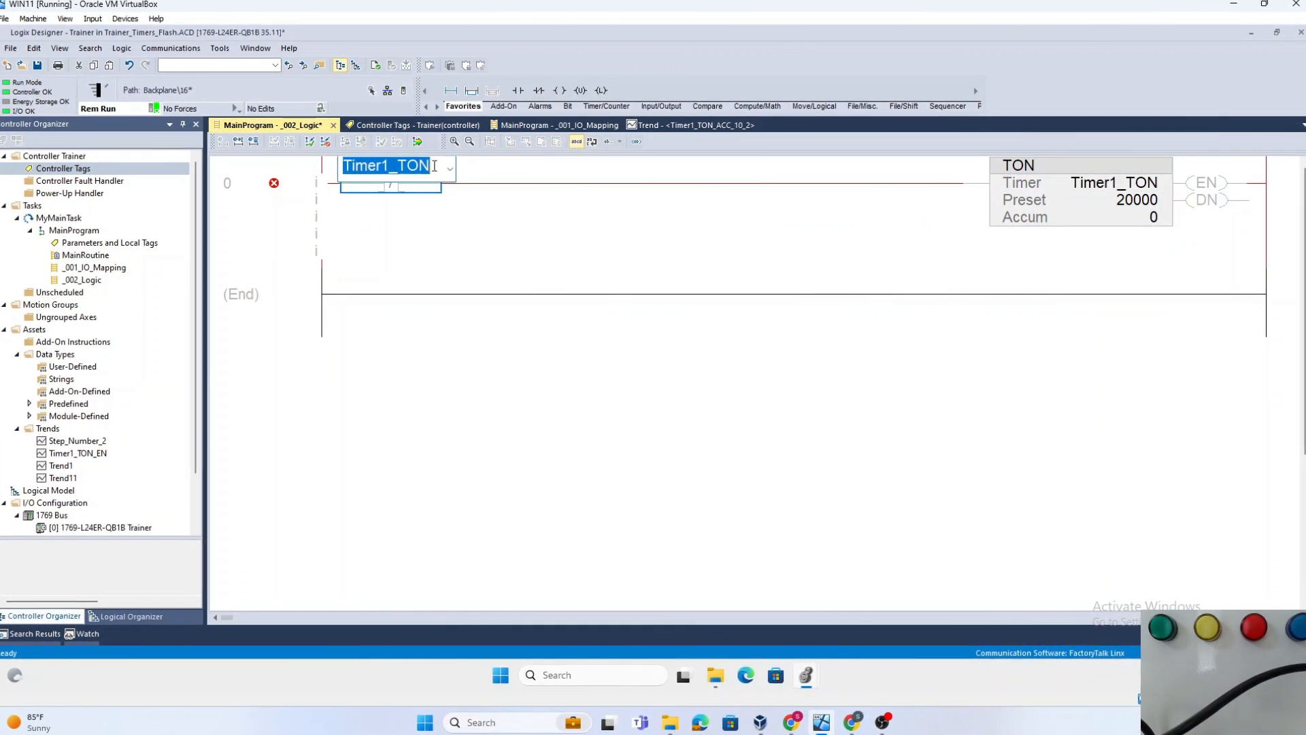
type(".dn")
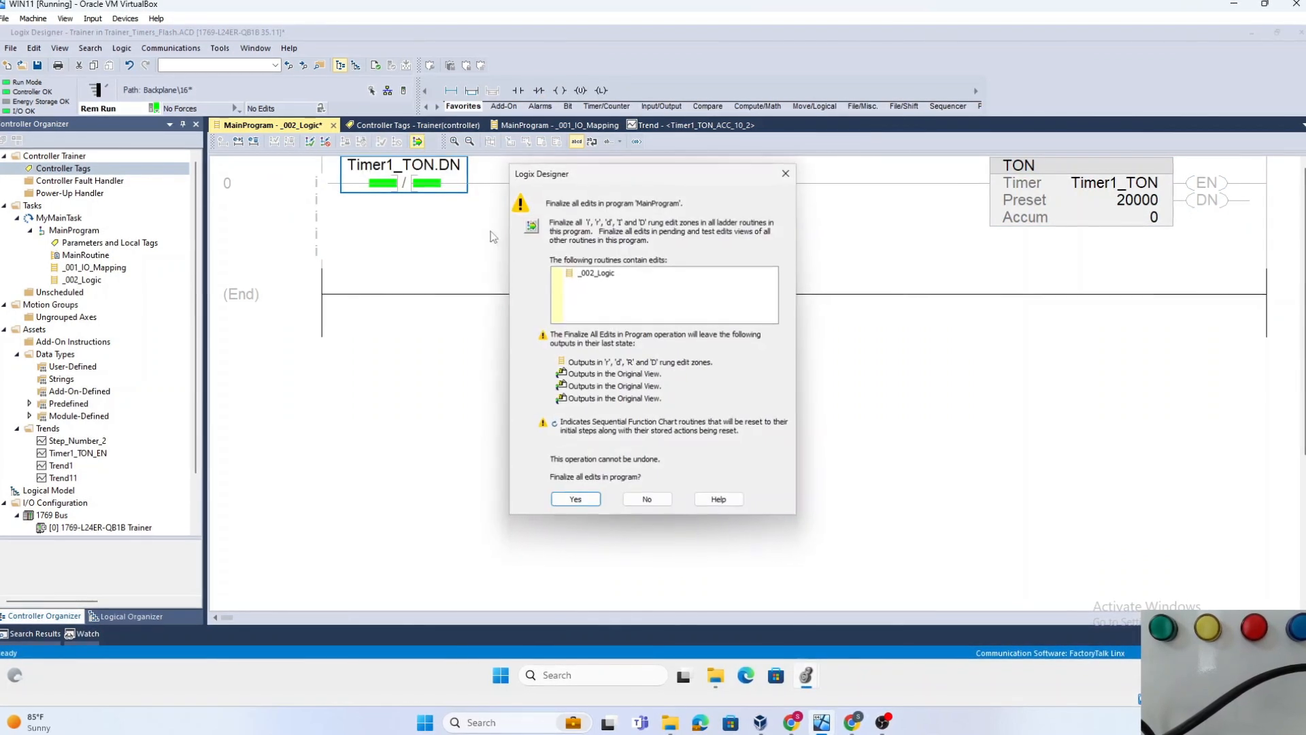
left_click(574, 498)
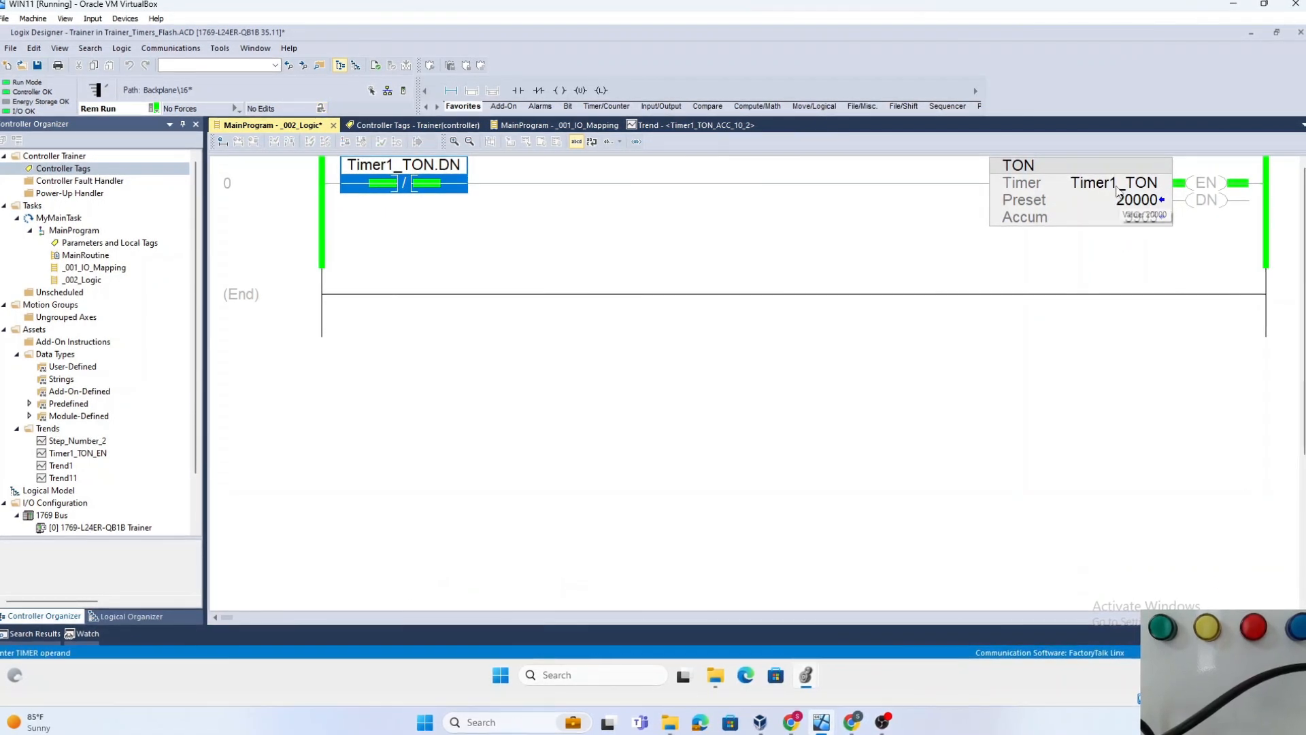
right_click(1116, 182)
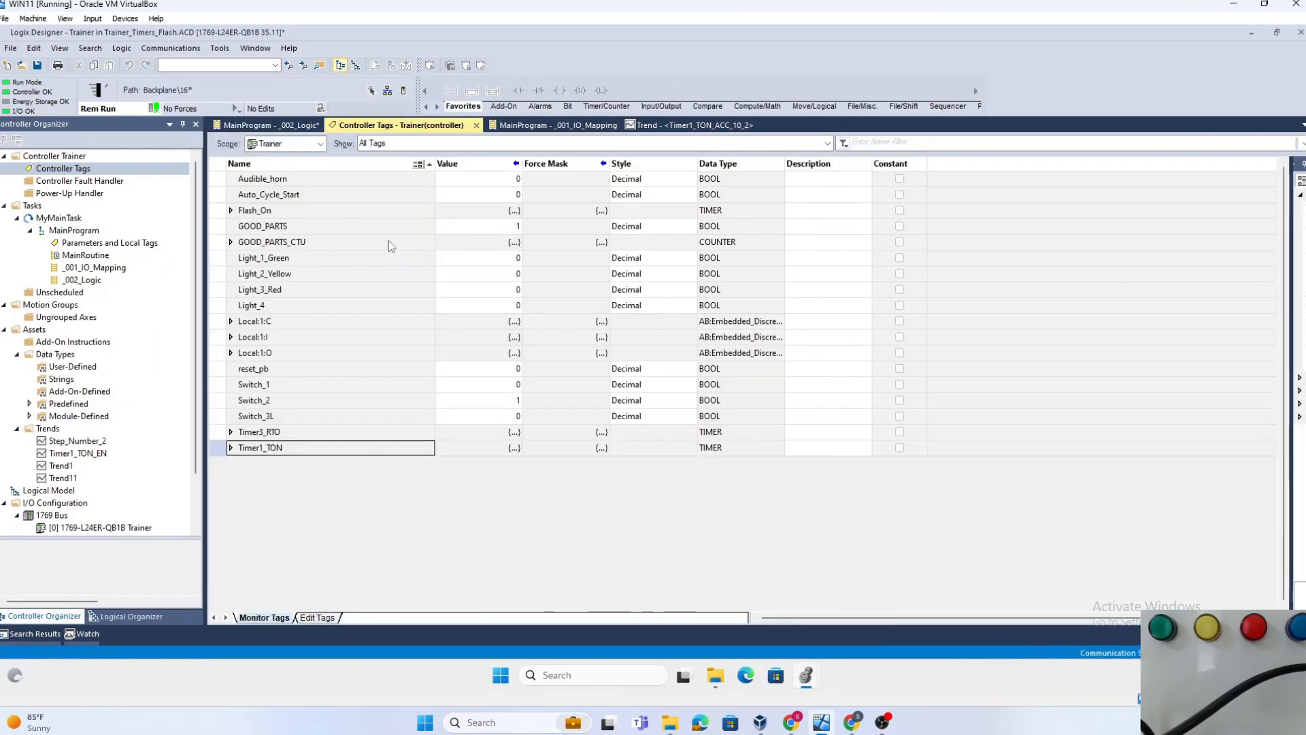
Expand Timer1_TON and its ACC bits in Controller Tags and trend bit ACC.10.
left_click(231, 447)
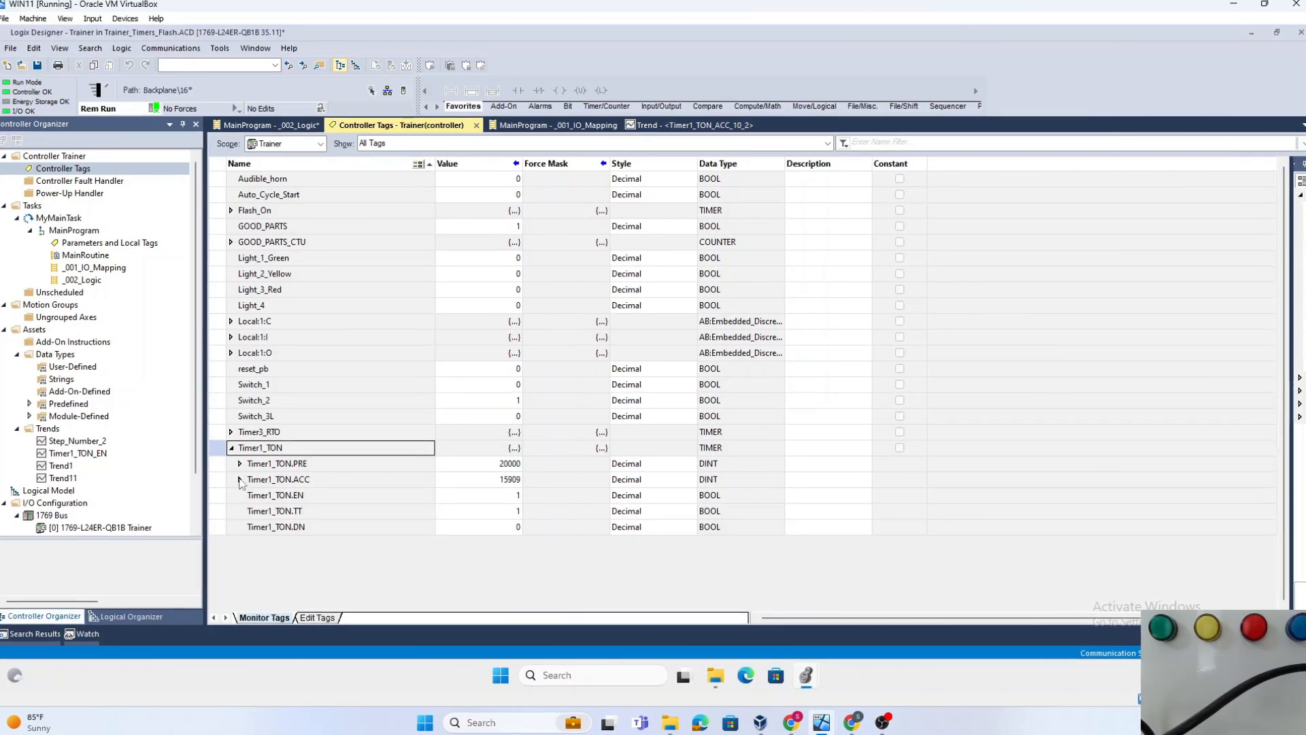
left_click(239, 479)
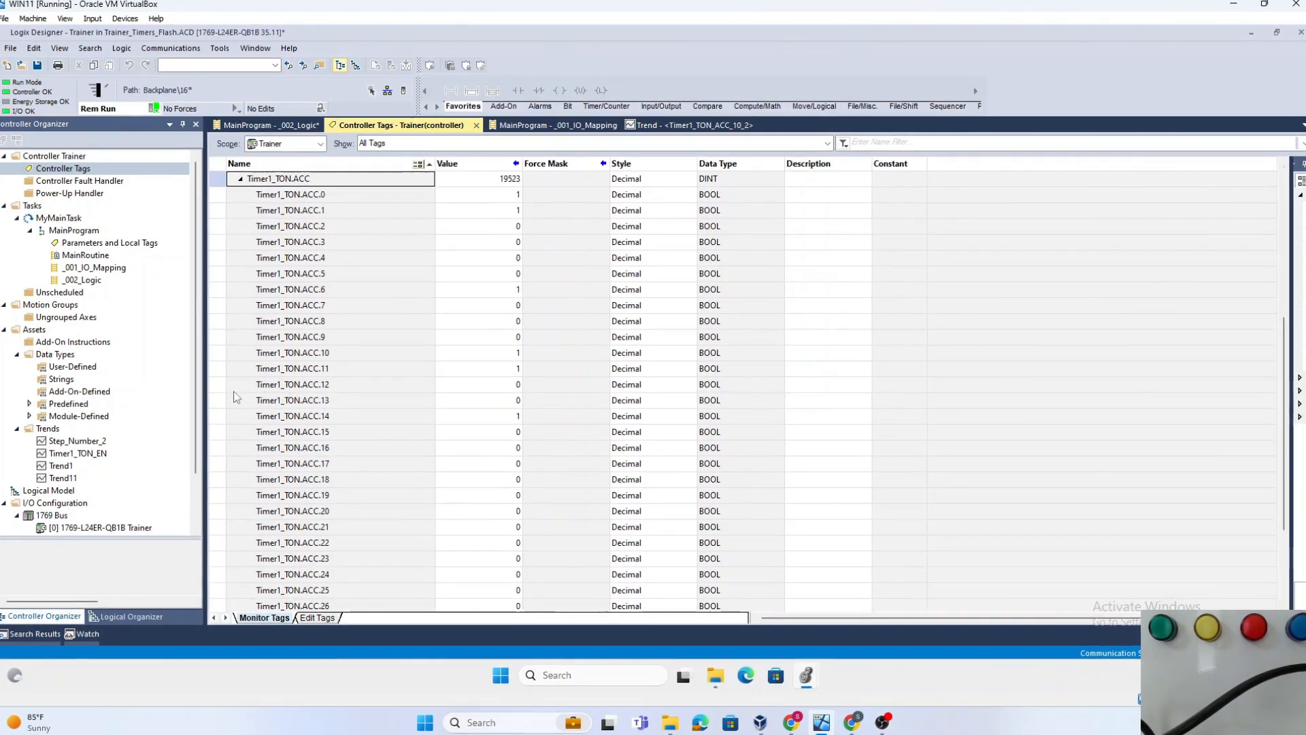
left_click(291, 352)
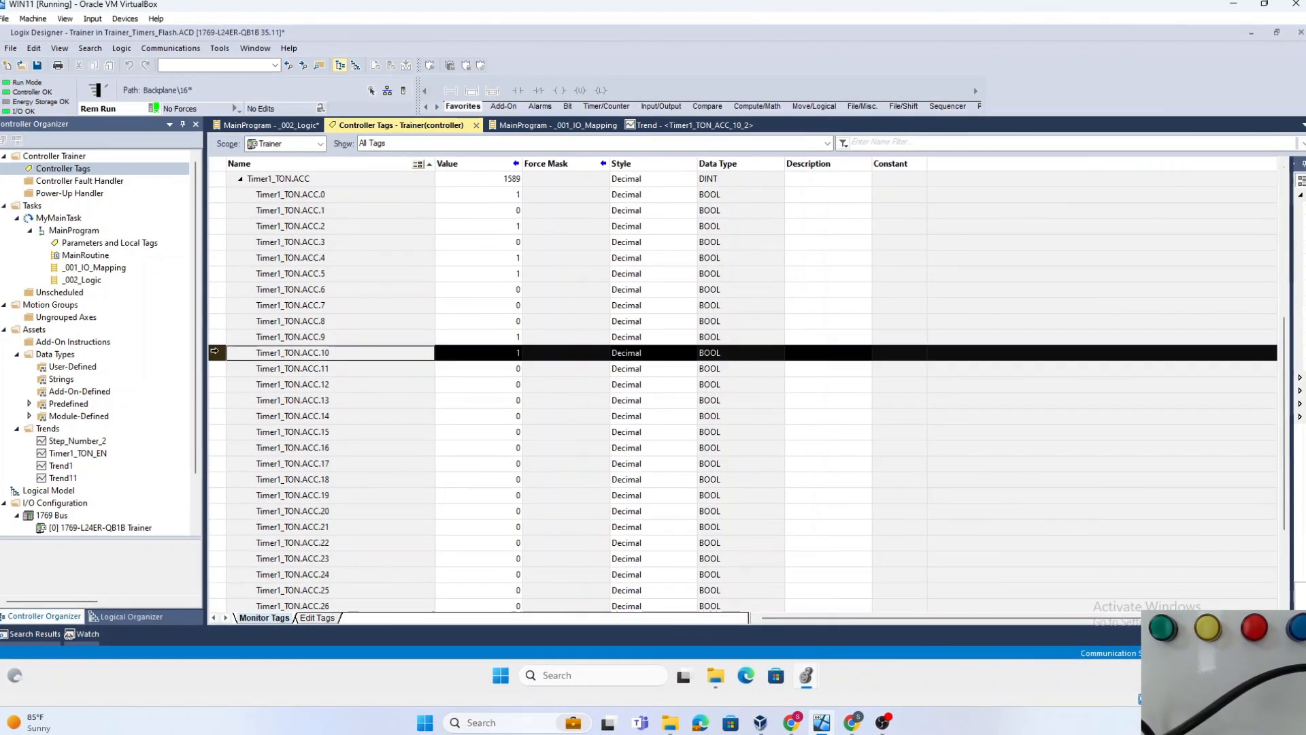
right_click(325, 352)
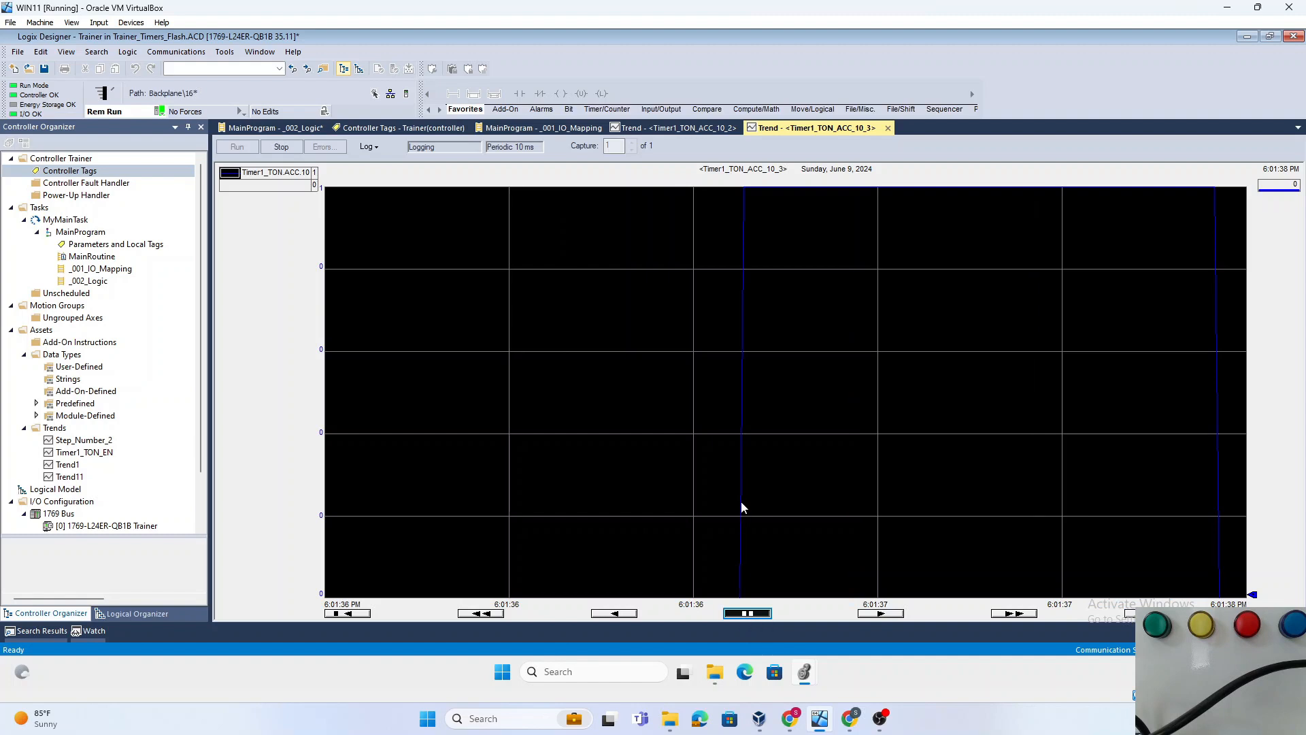
Enable millisecond display in the trend's Chart Properties, then stop the trend.
right_click(743, 508)
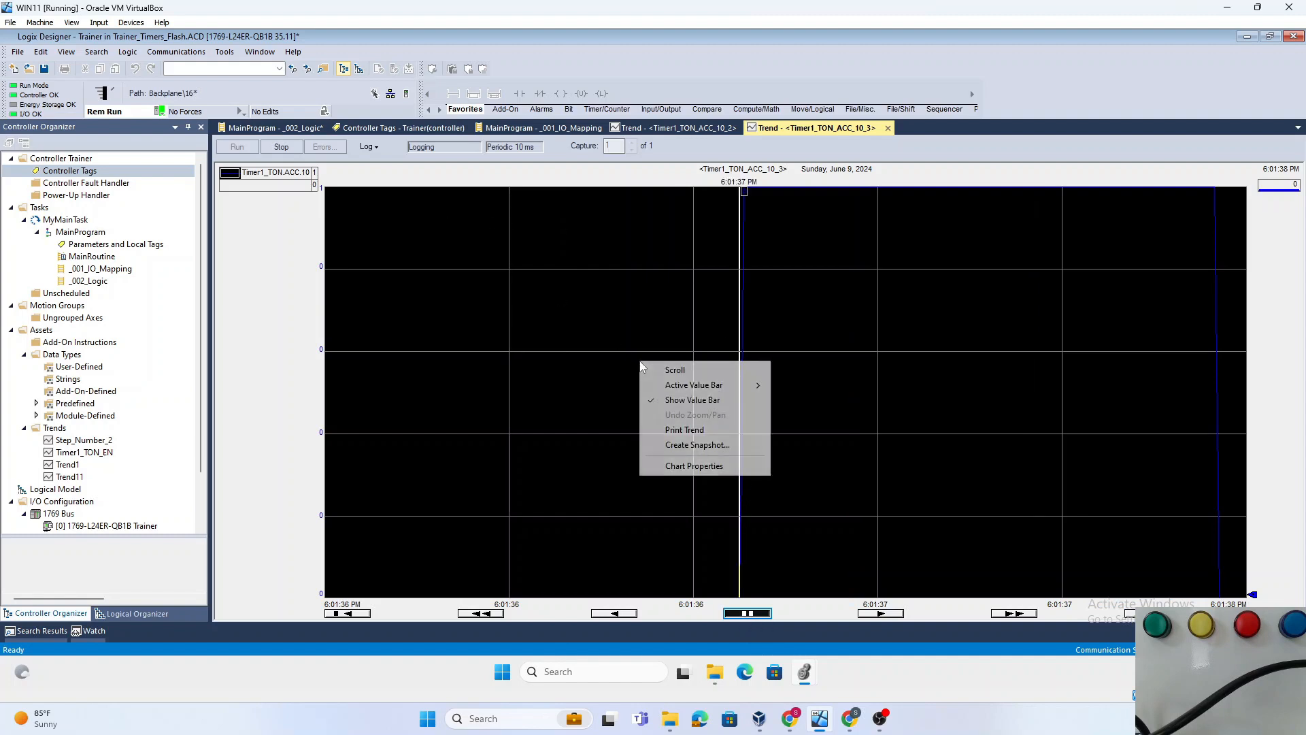
left_click(693, 466)
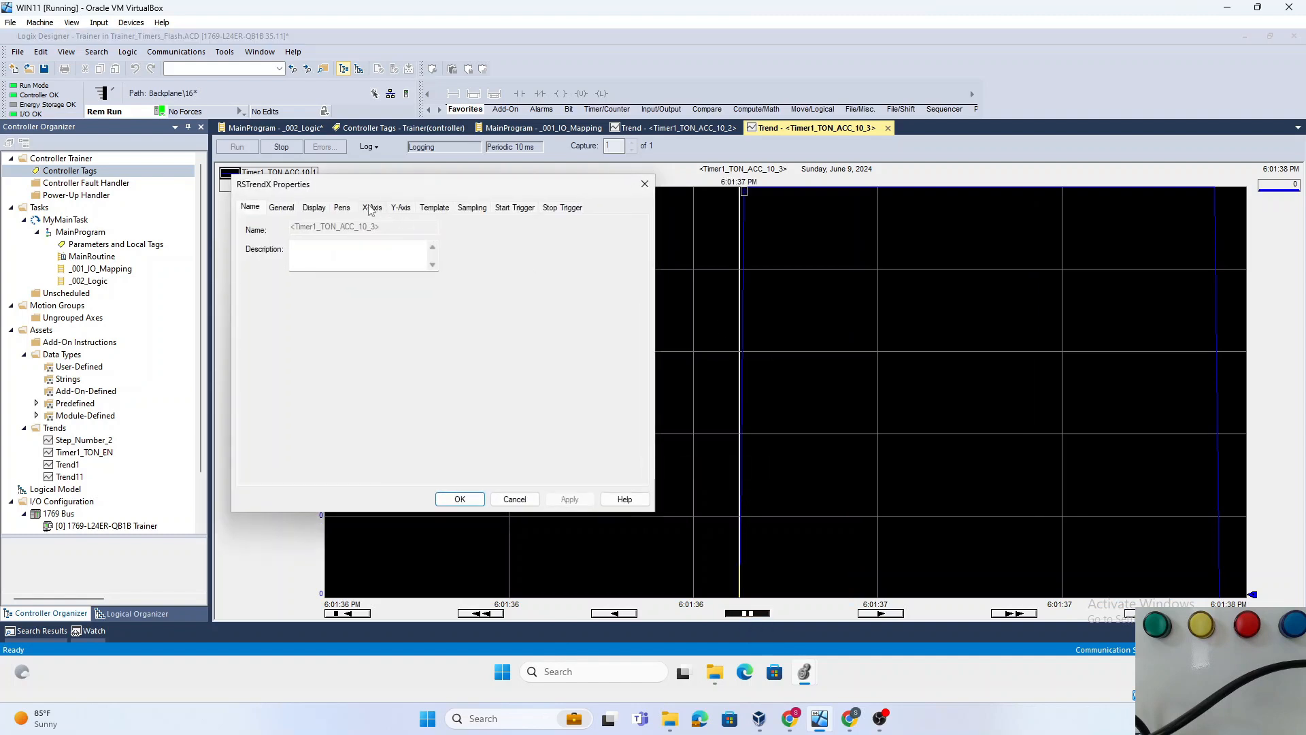
left_click(314, 207)
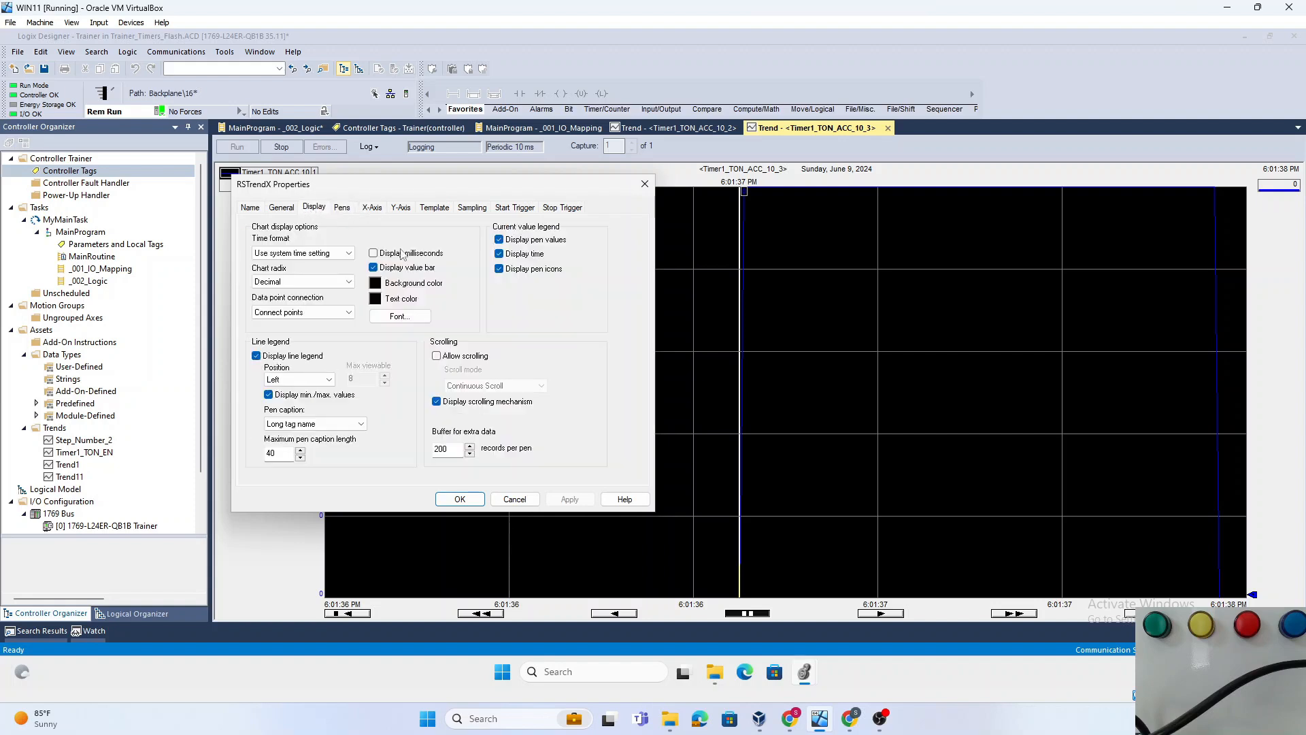
left_click(373, 253)
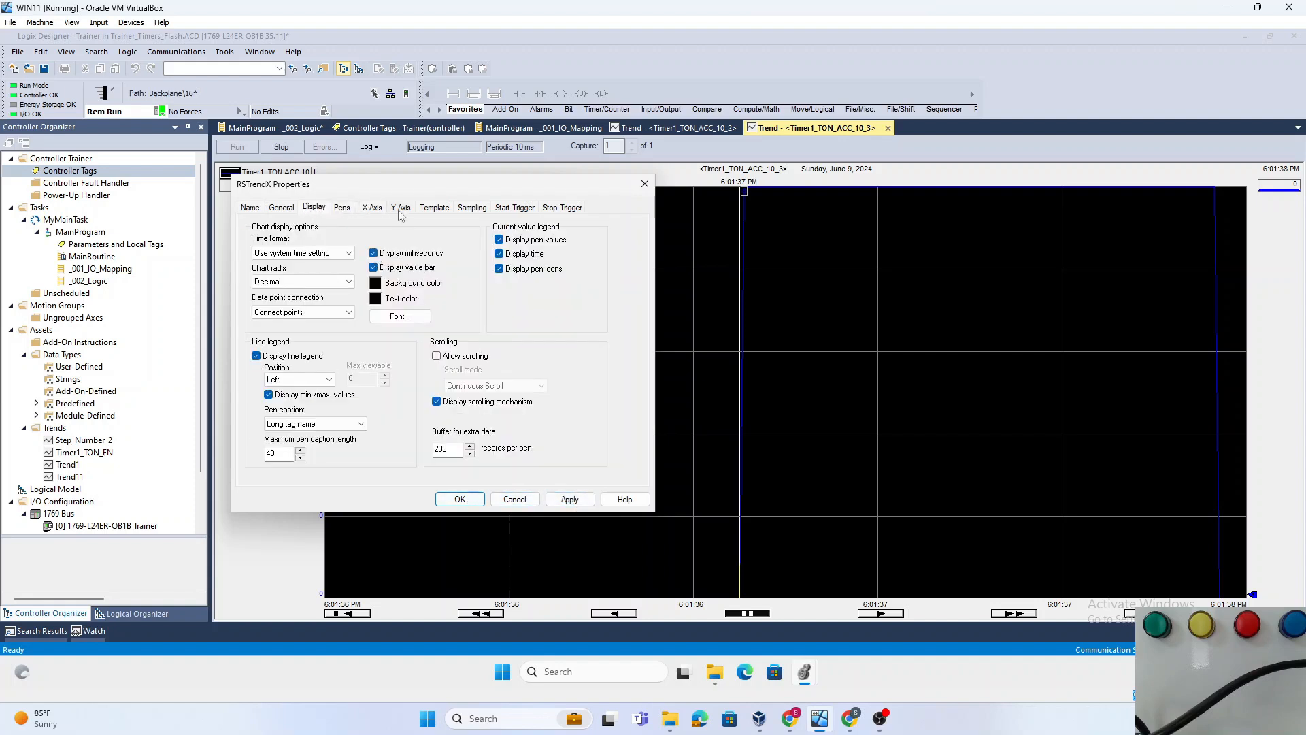
left_click(570, 499)
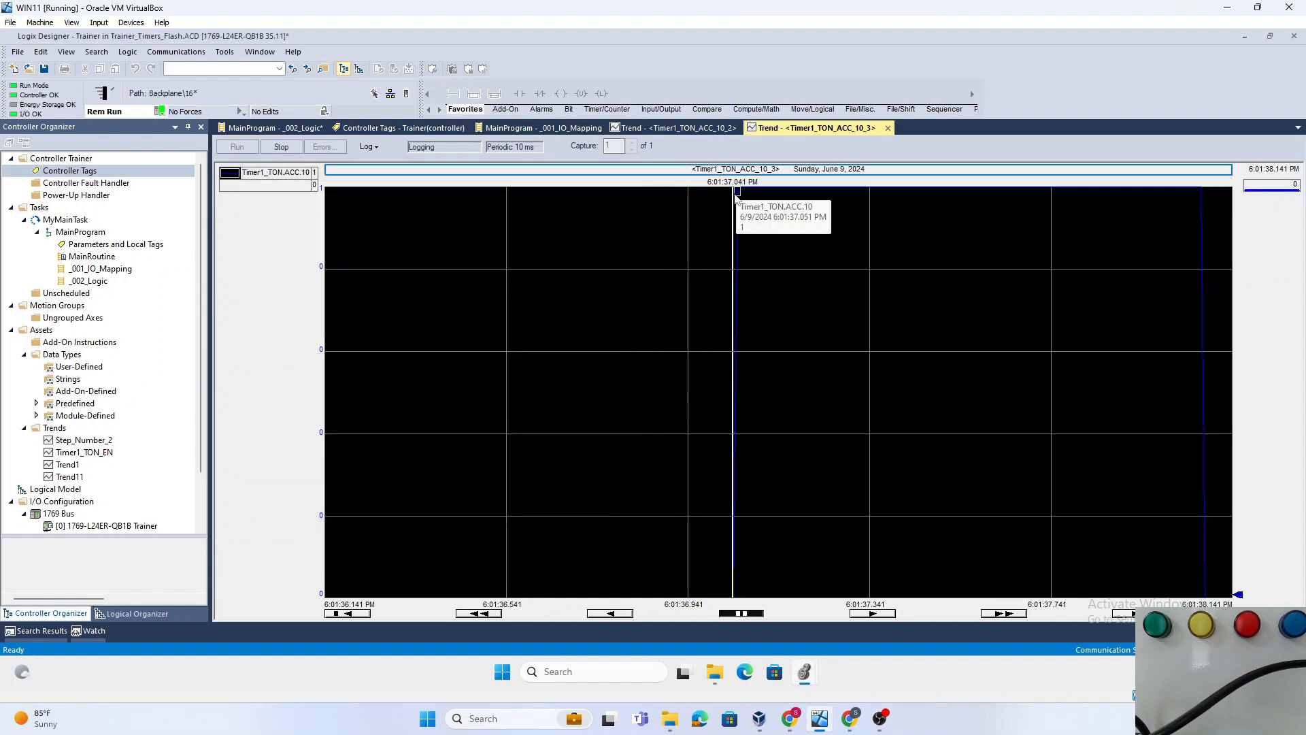
mouse_move(736, 216)
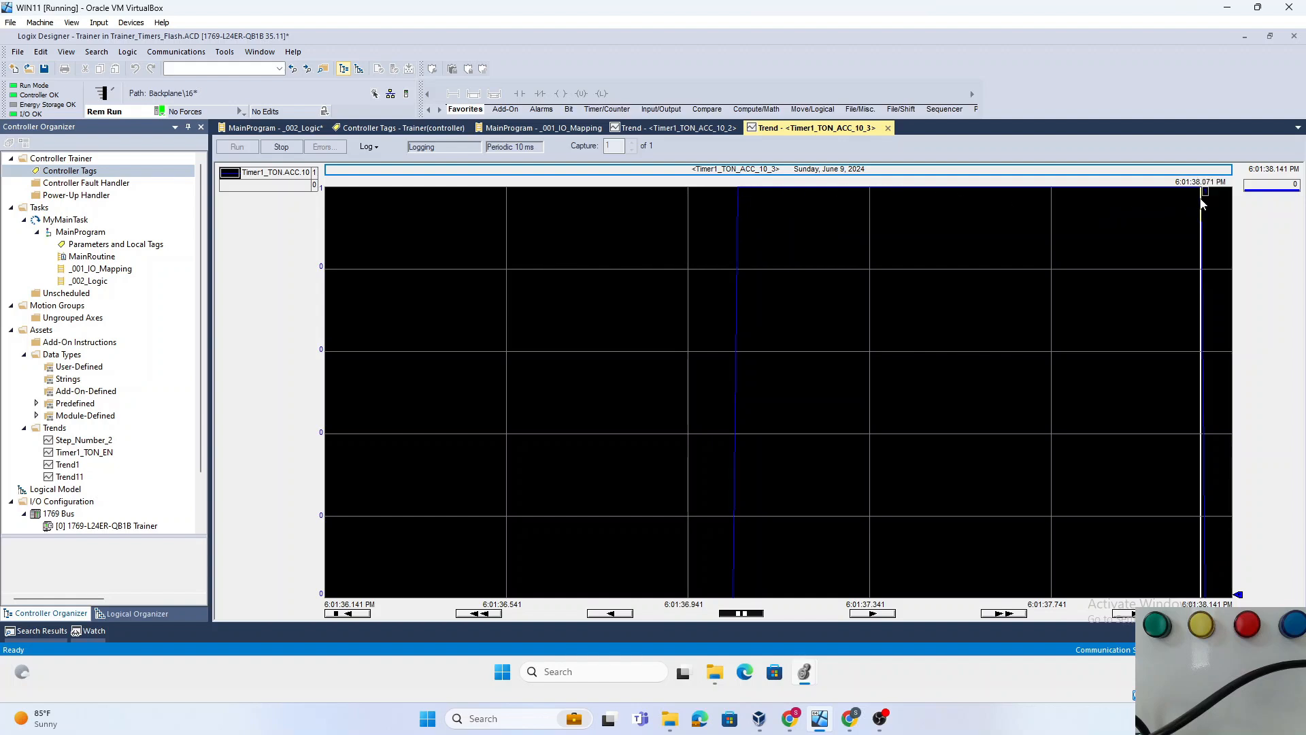
mouse_move(1069, 256)
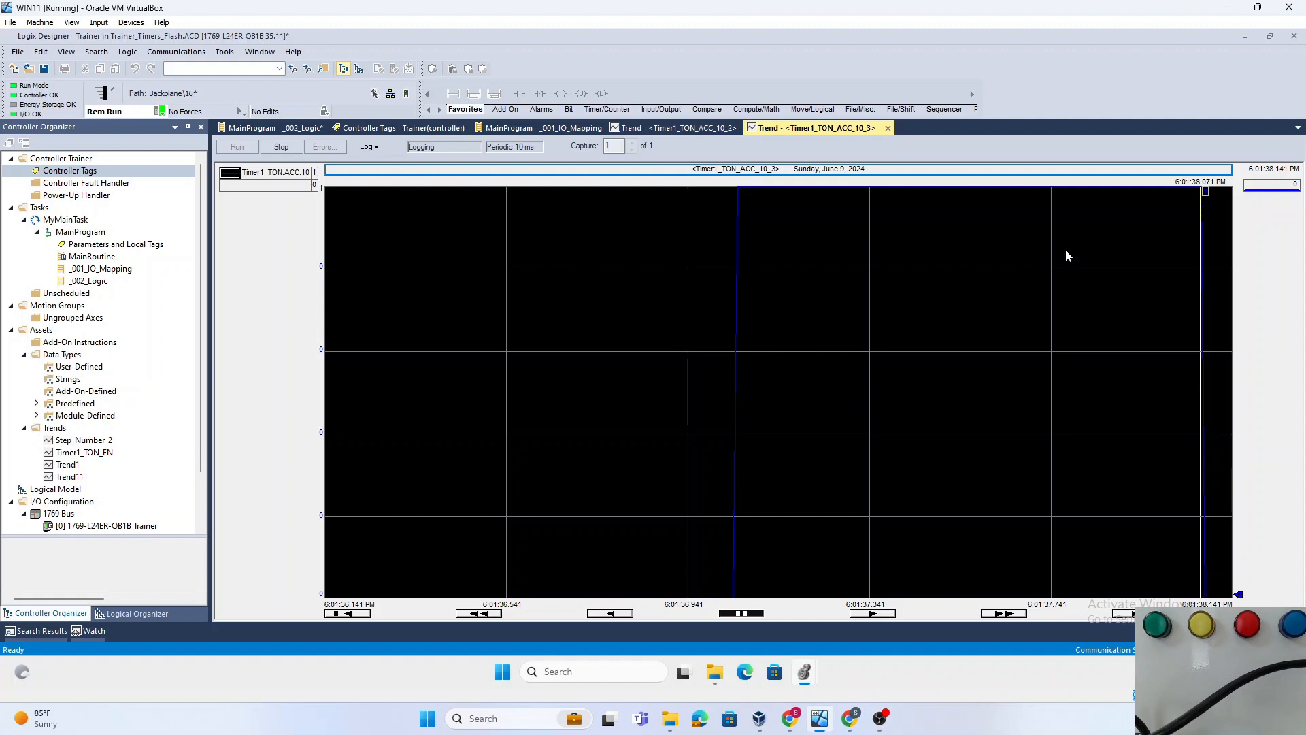
mouse_move(765, 247)
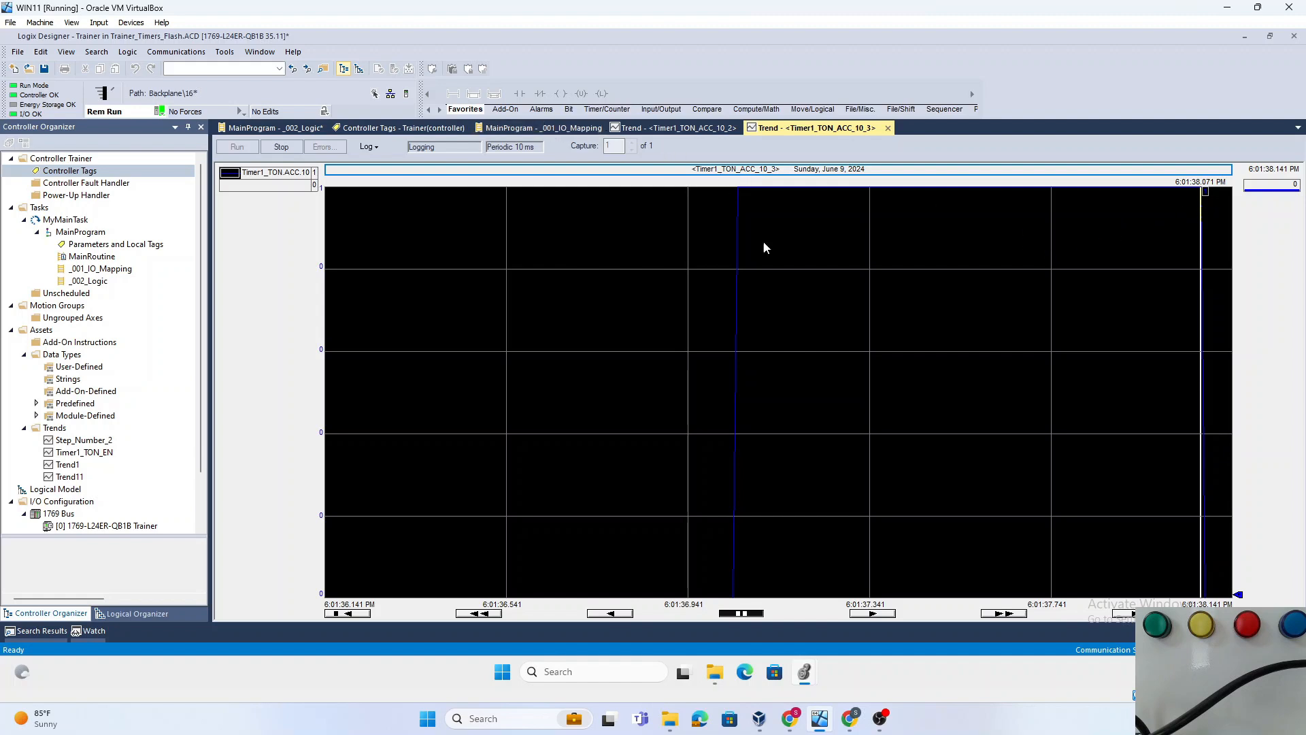
mouse_move(695, 248)
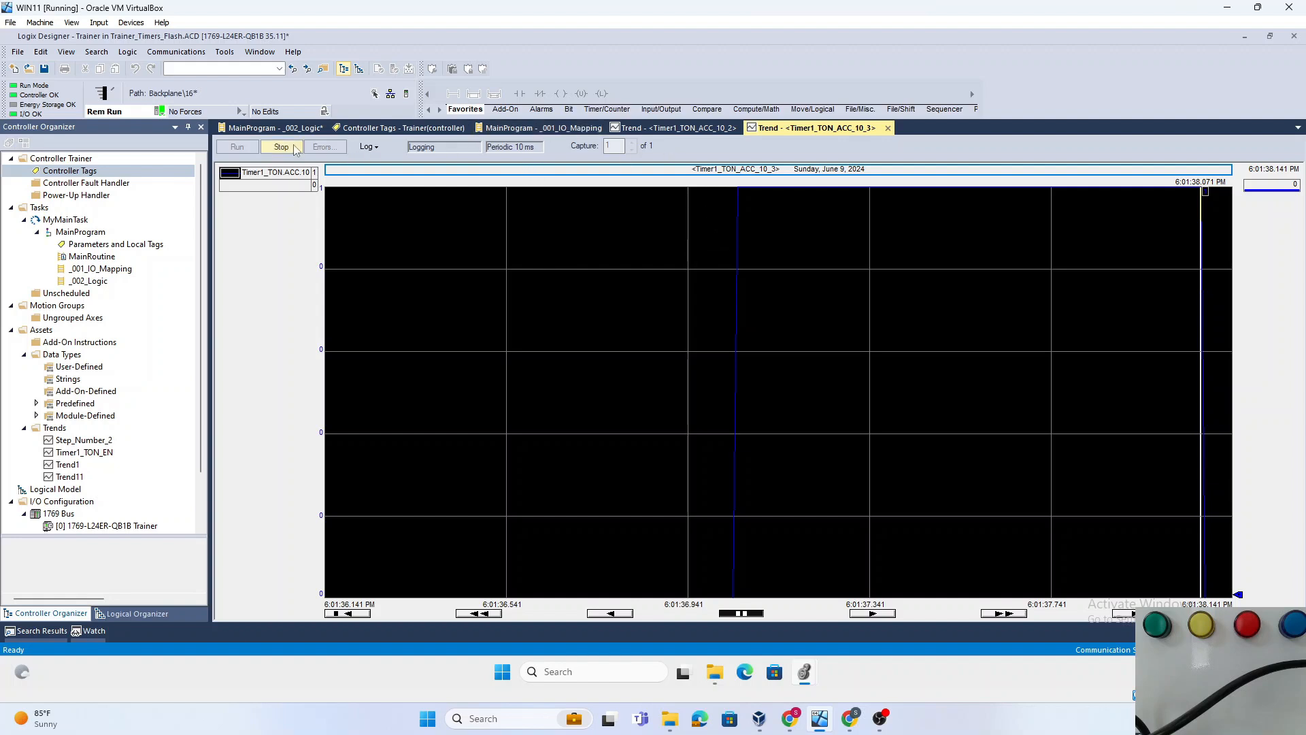
left_click(275, 127)
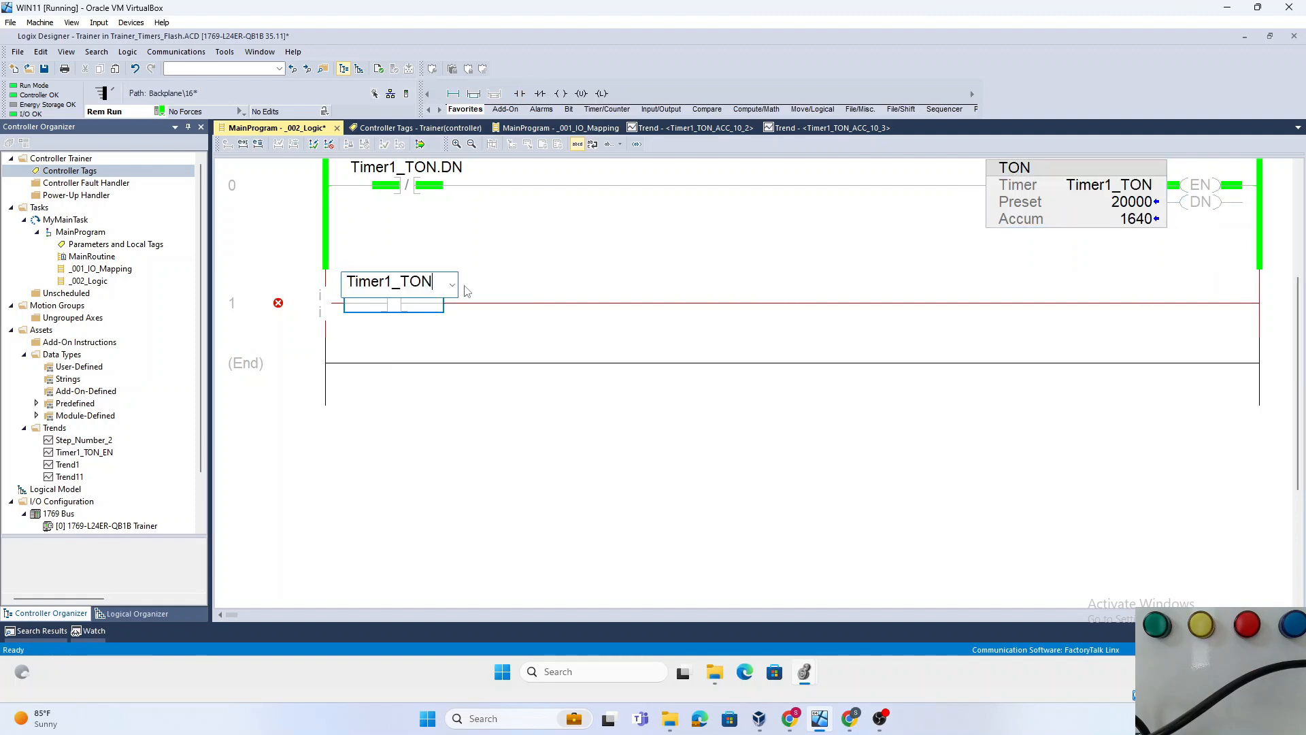
Have Timer1_TON.ACC.10 drive a T_1024msec coil on rung 1 and finalize the edits.
left_click(452, 280)
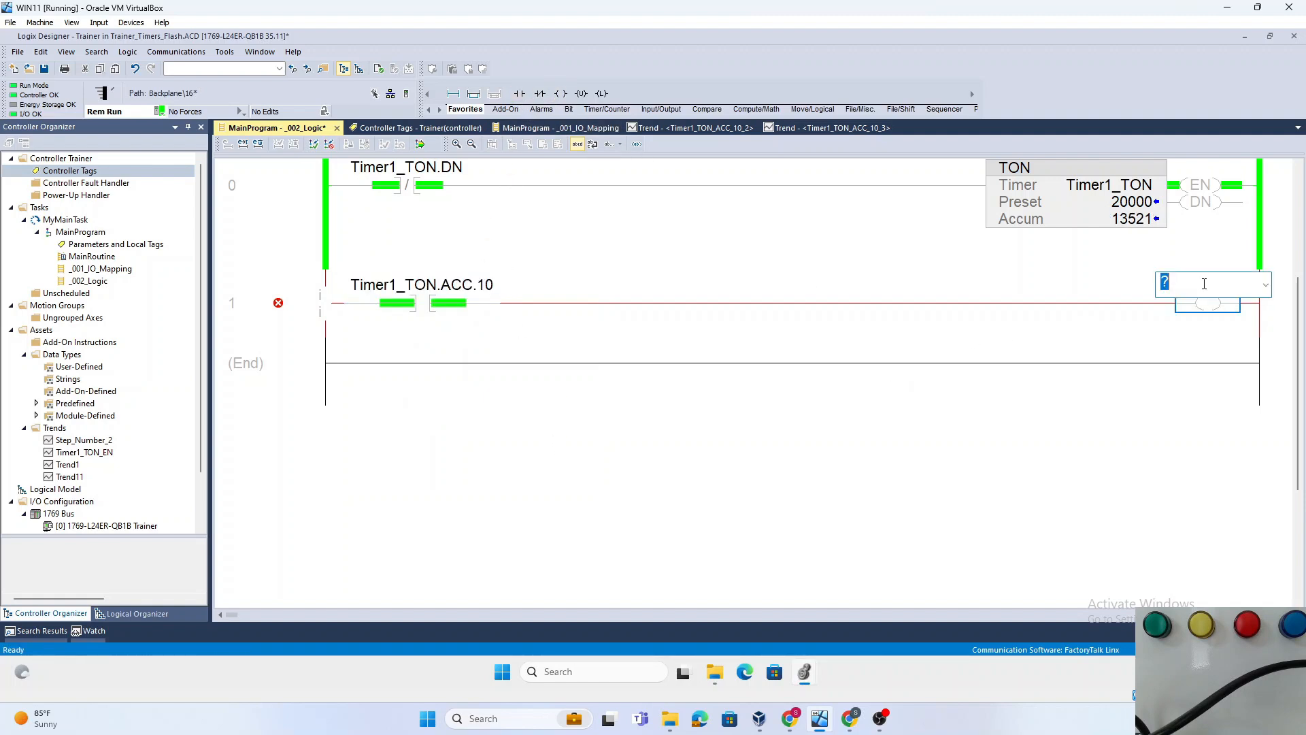
type("T_1024msec")
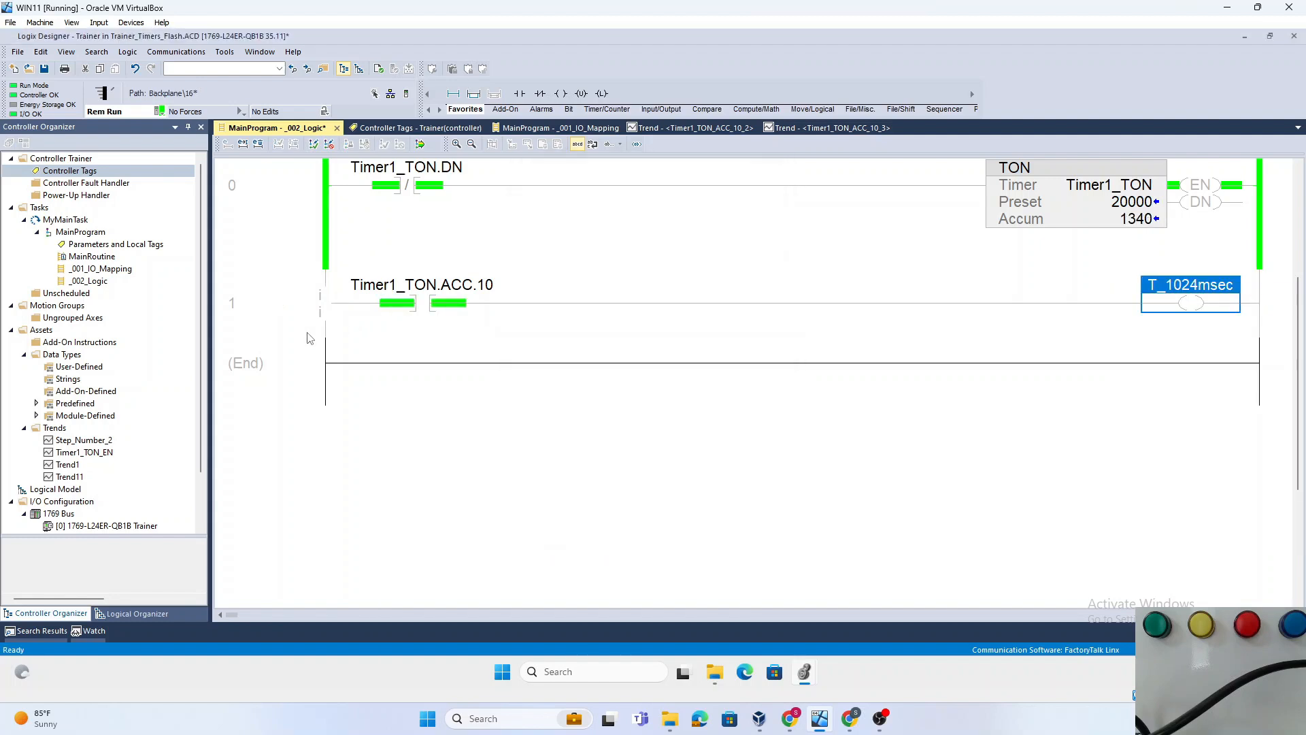
left_click(419, 143)
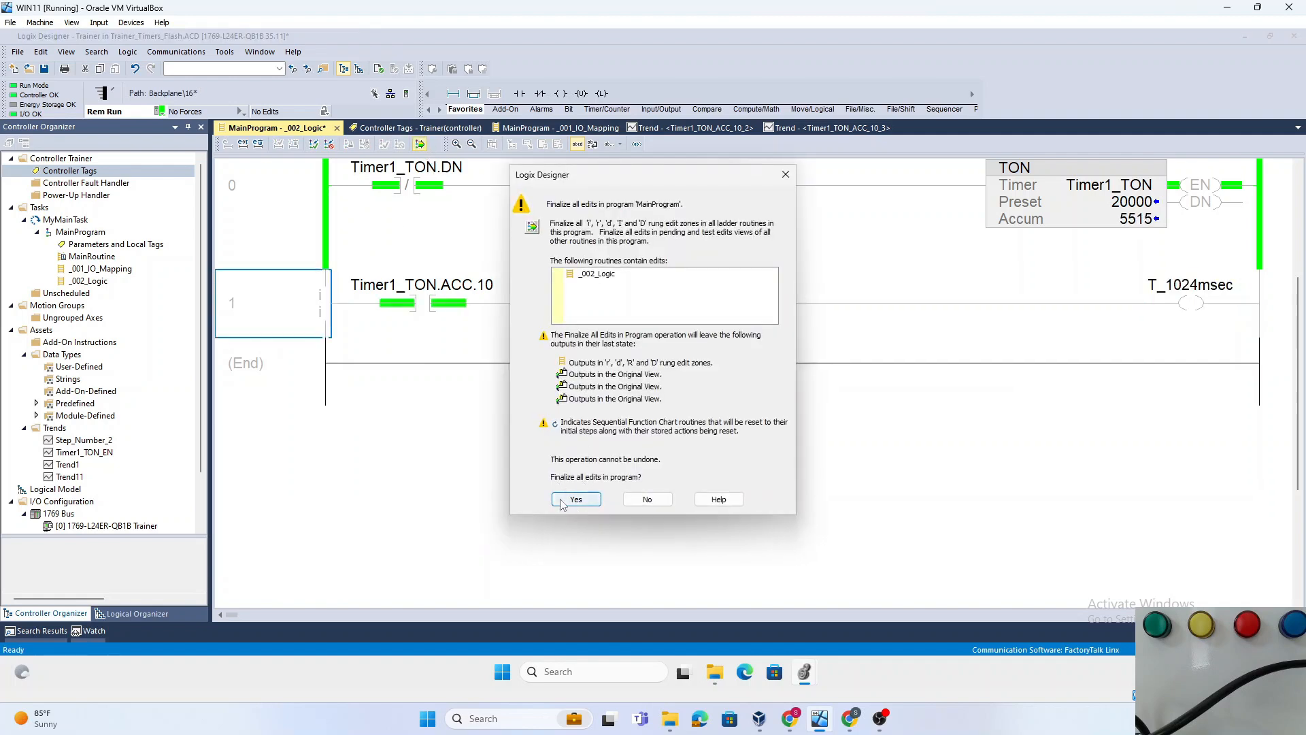
left_click(574, 498)
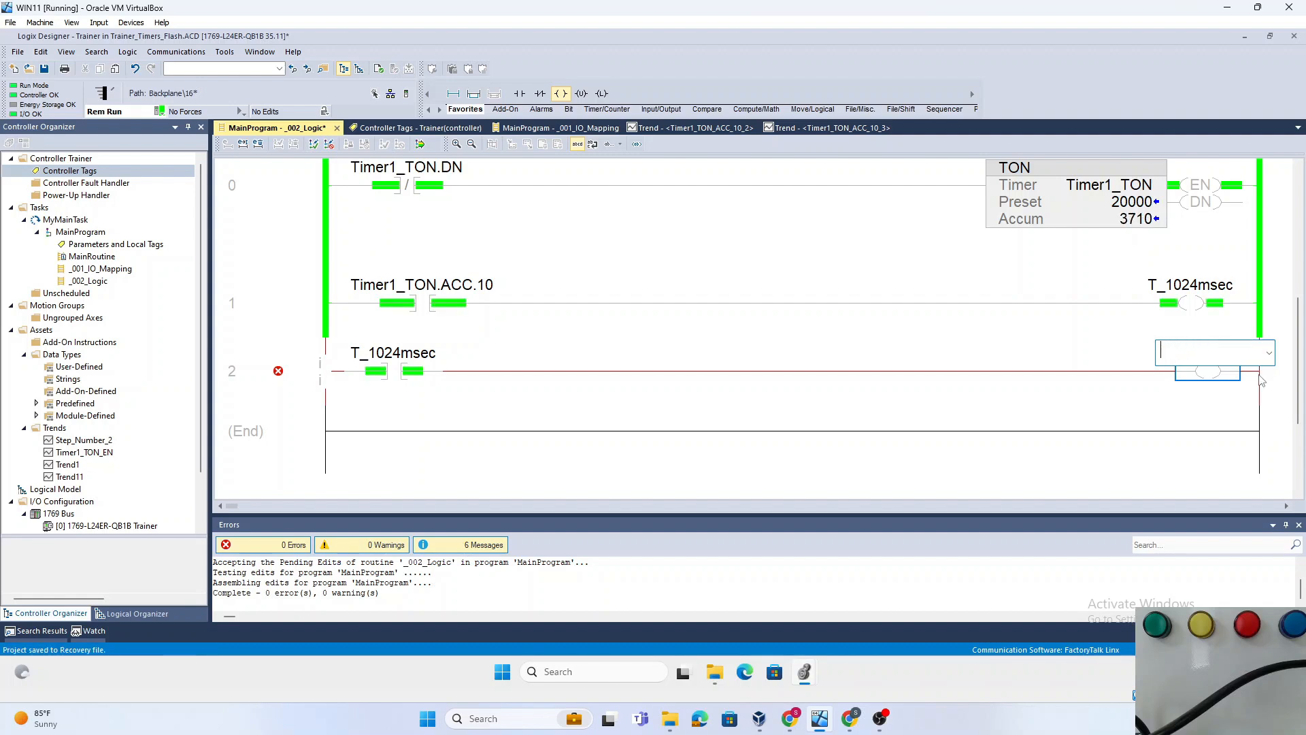
Make T_1024msec energize Light_1_Green on rung 2, finalize, and close the Errors pane.
type("Light_1_Green")
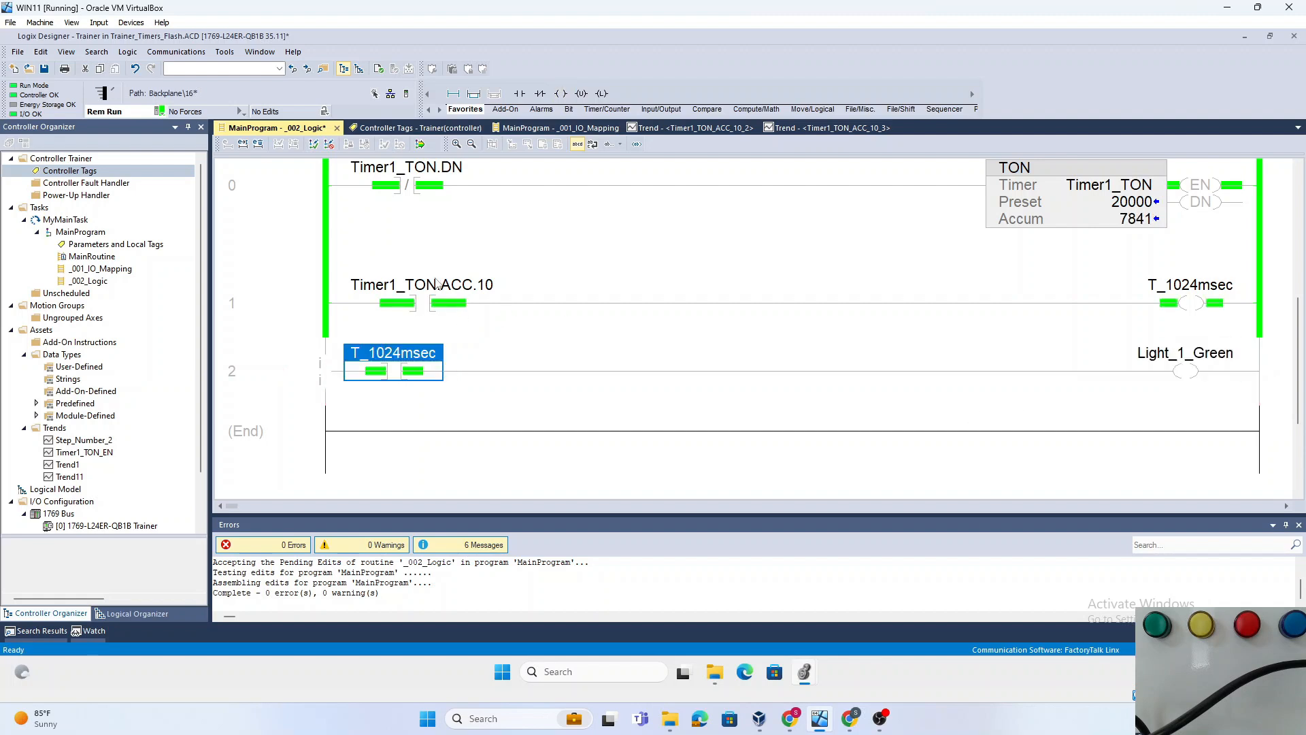
left_click(420, 143)
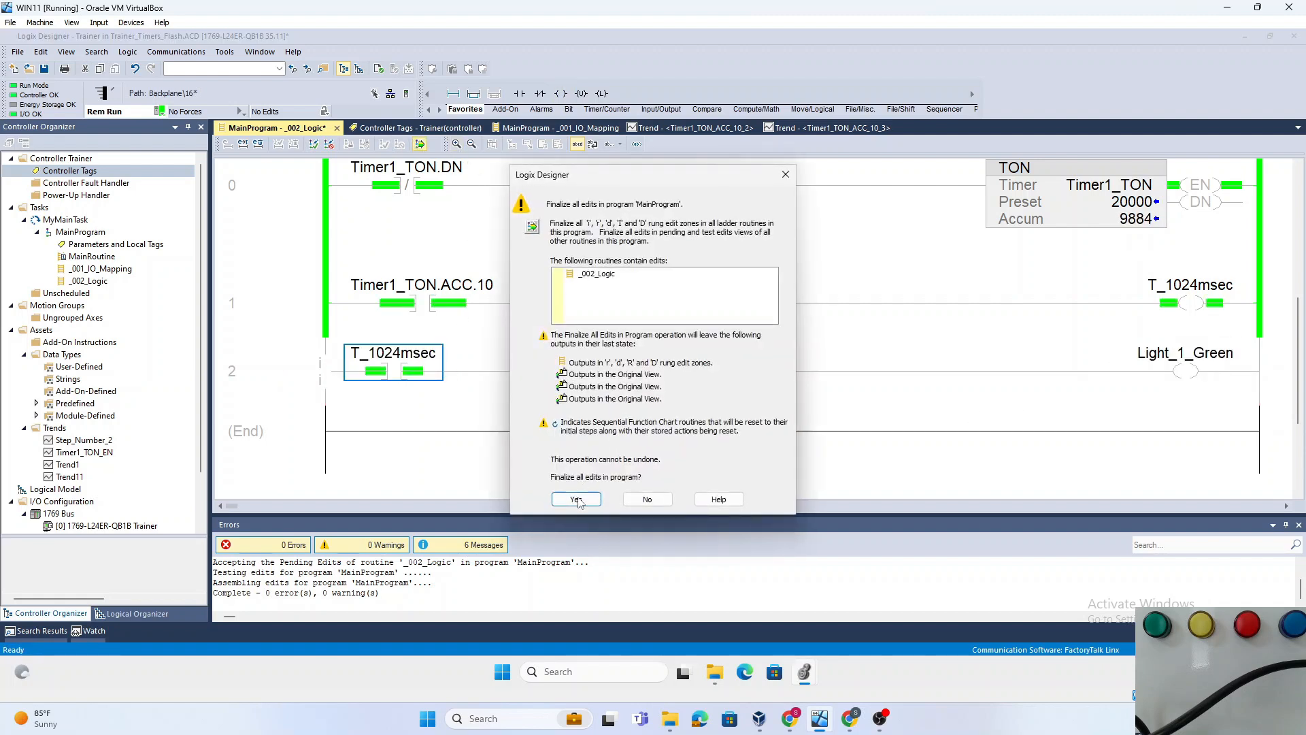
left_click(576, 498)
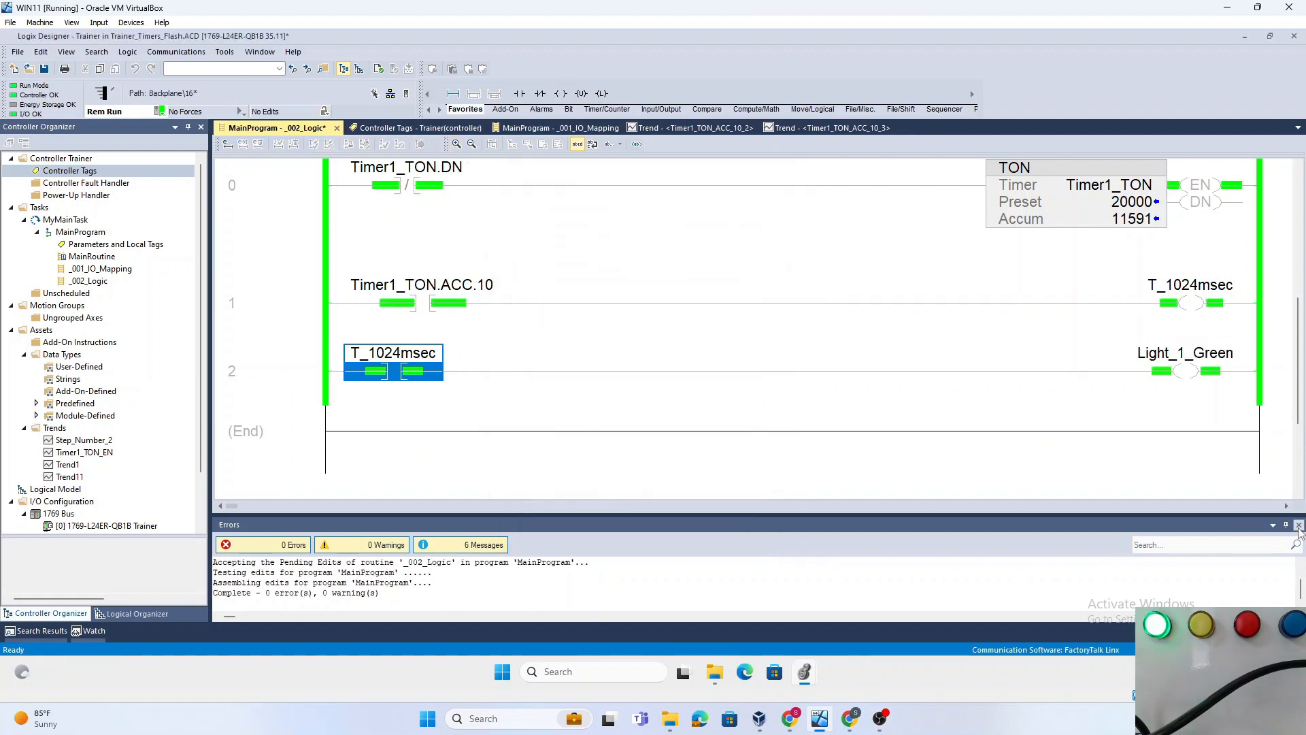
left_click(1298, 525)
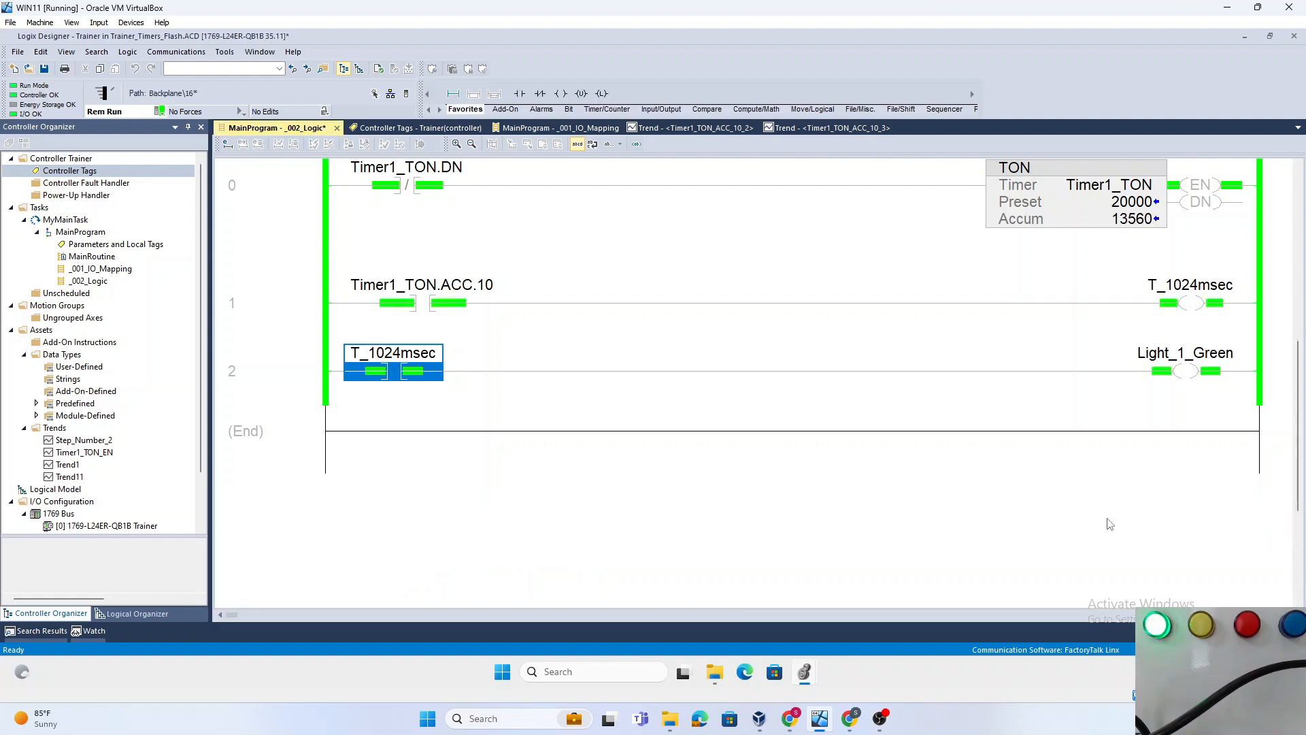
mouse_move(1087, 475)
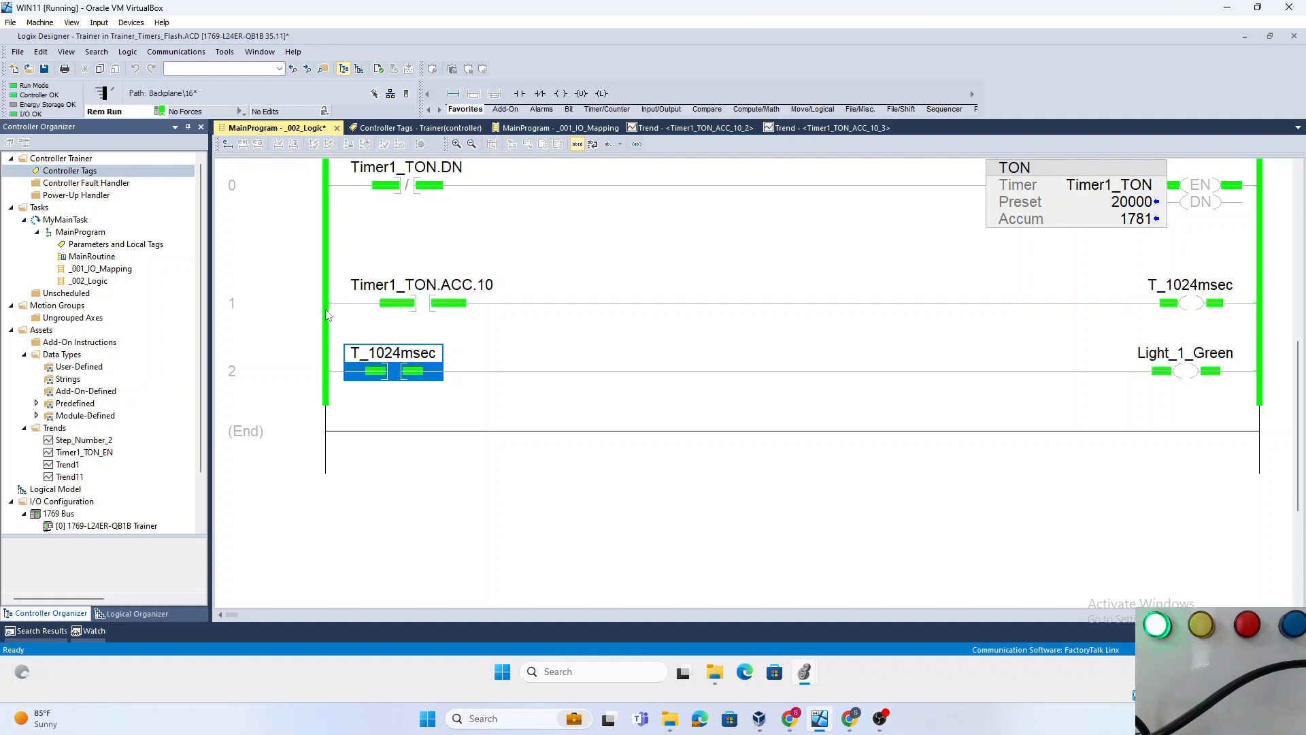
left_click(231, 302)
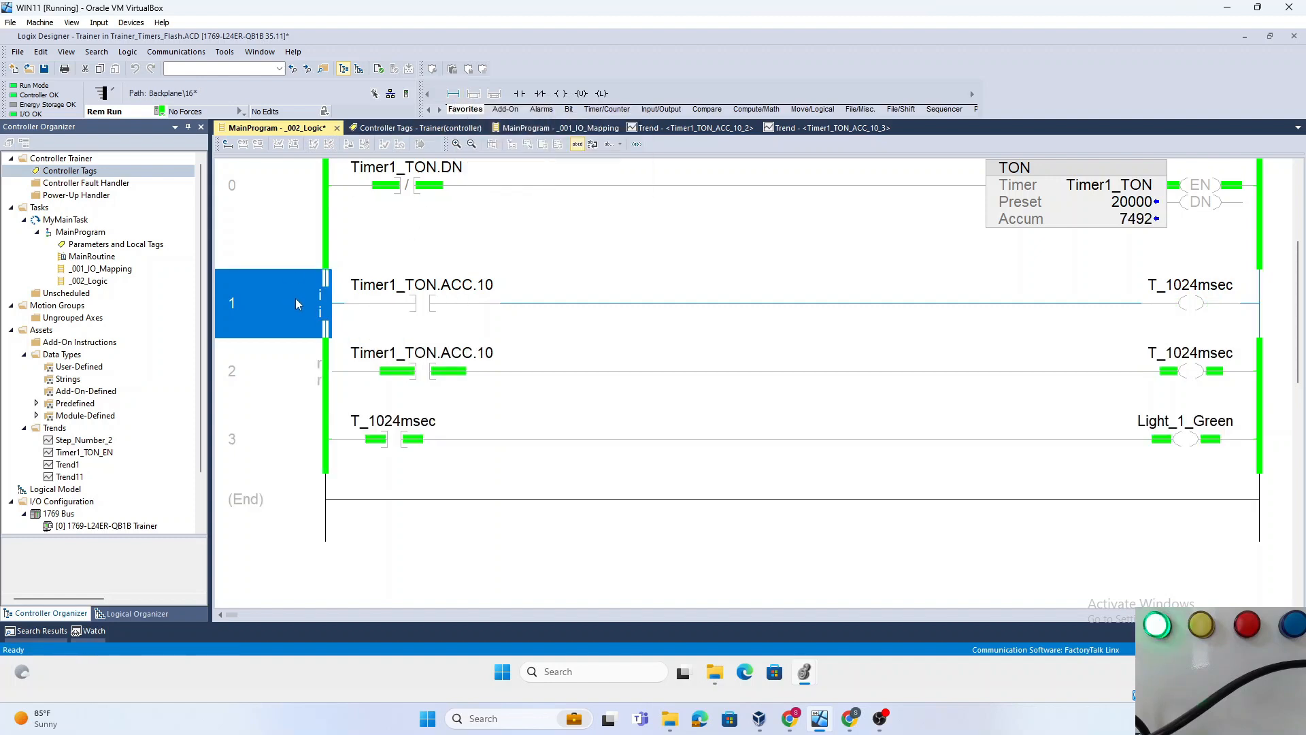
mouse_move(421, 284)
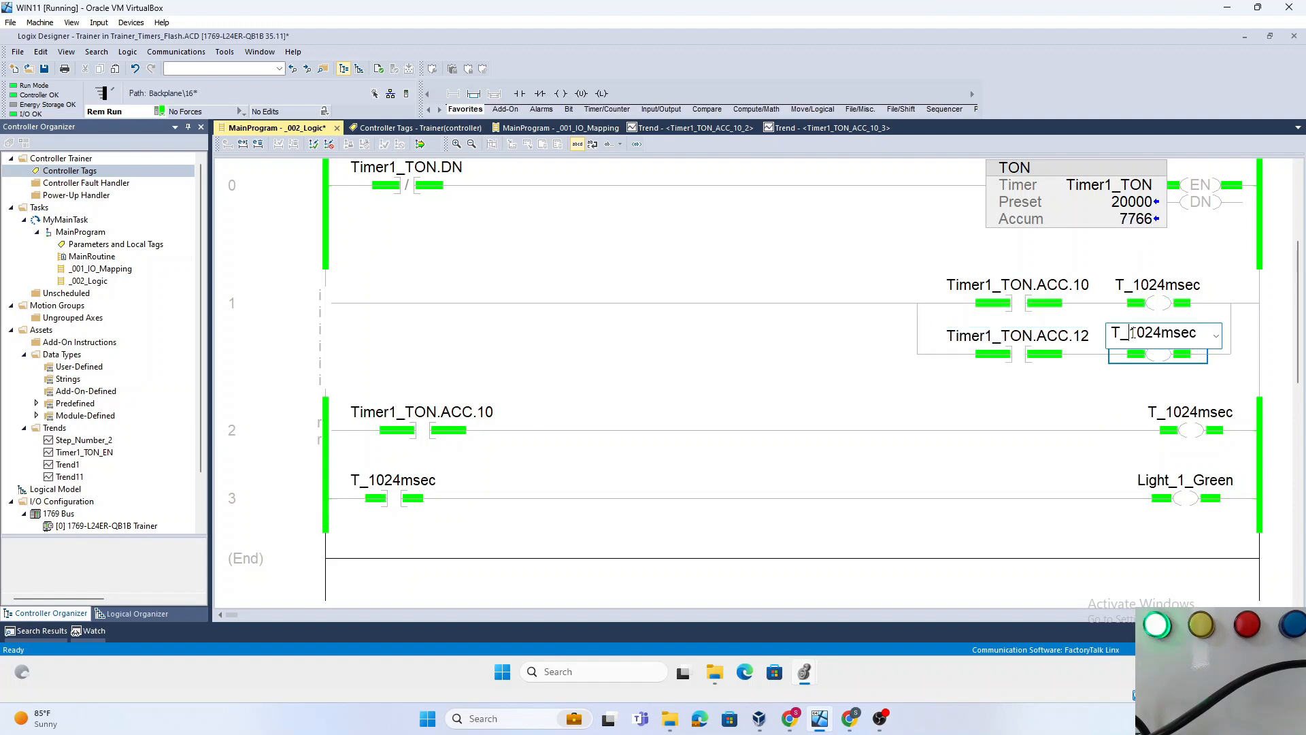
Create the T_4096msec tag for the ACC.12 branch and tag the ACC.9 branch output T_512msec.
double_click(1146, 332)
type("4096")
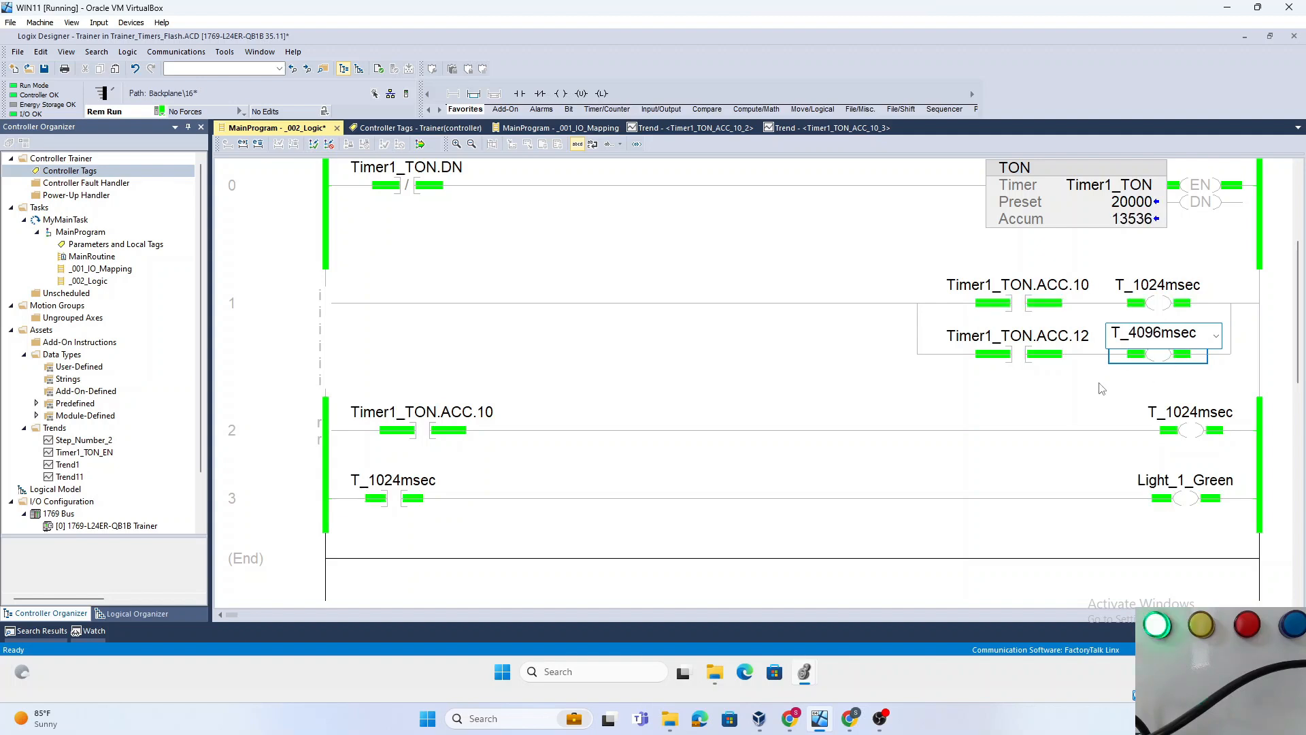
right_click(1158, 336)
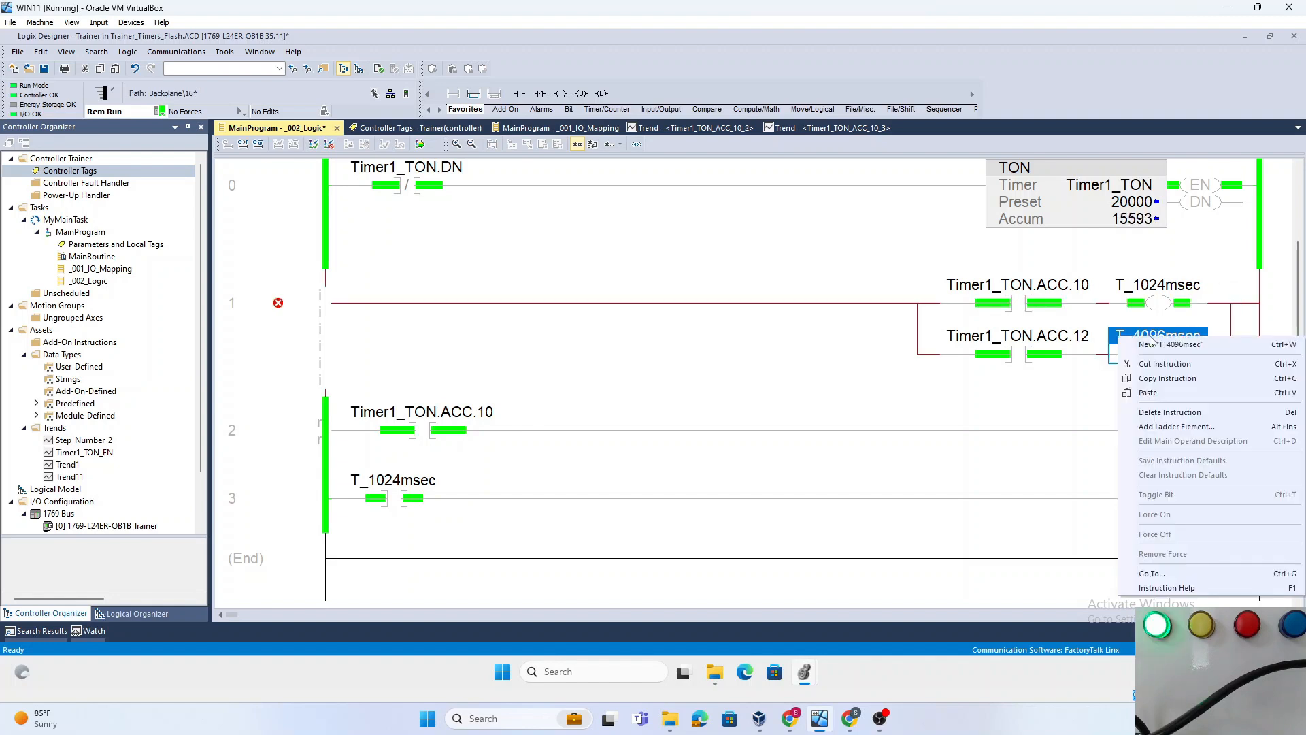
left_click(1174, 344)
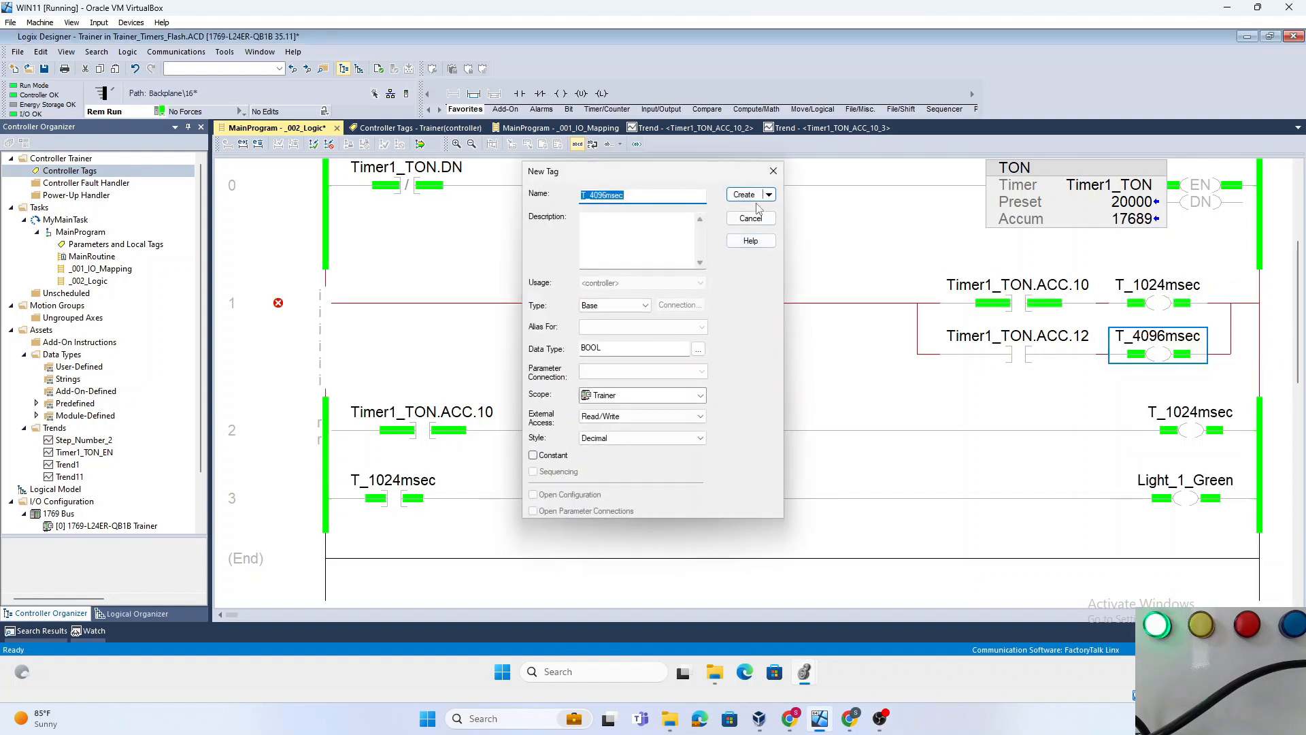
left_click(744, 194)
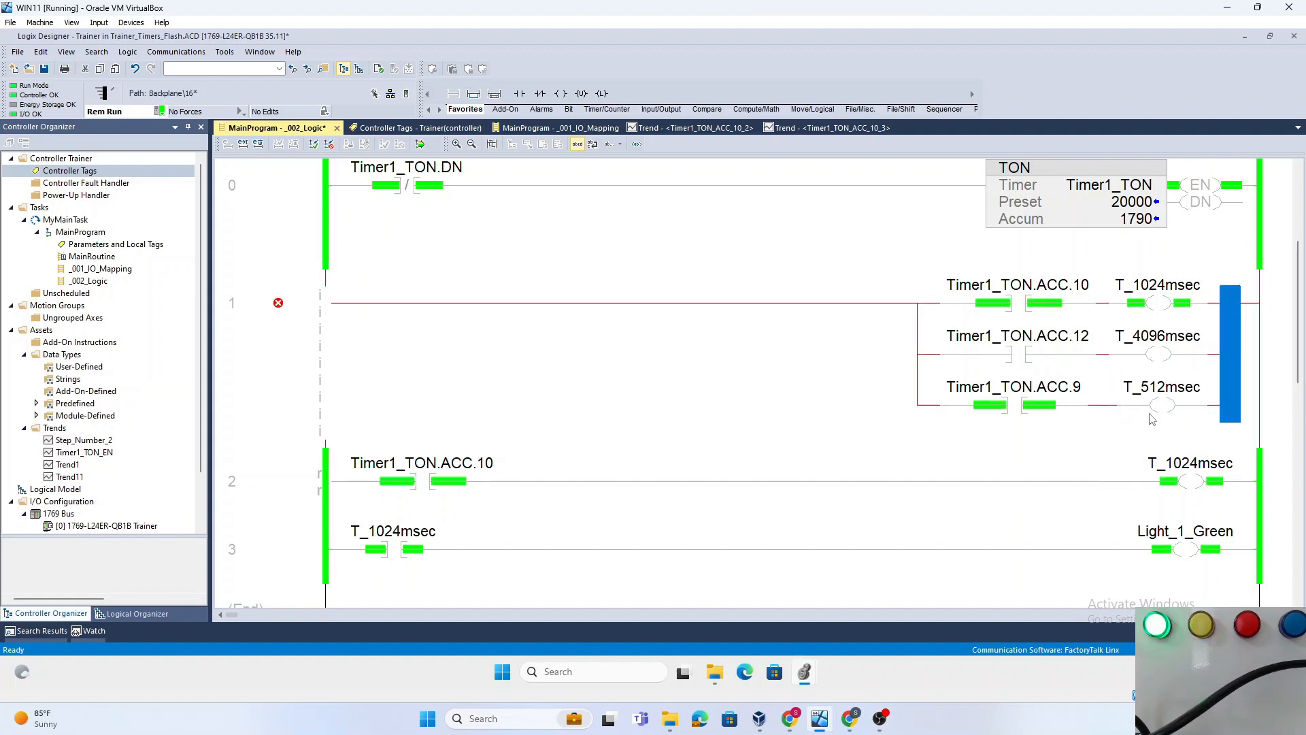
double_click(1160, 386)
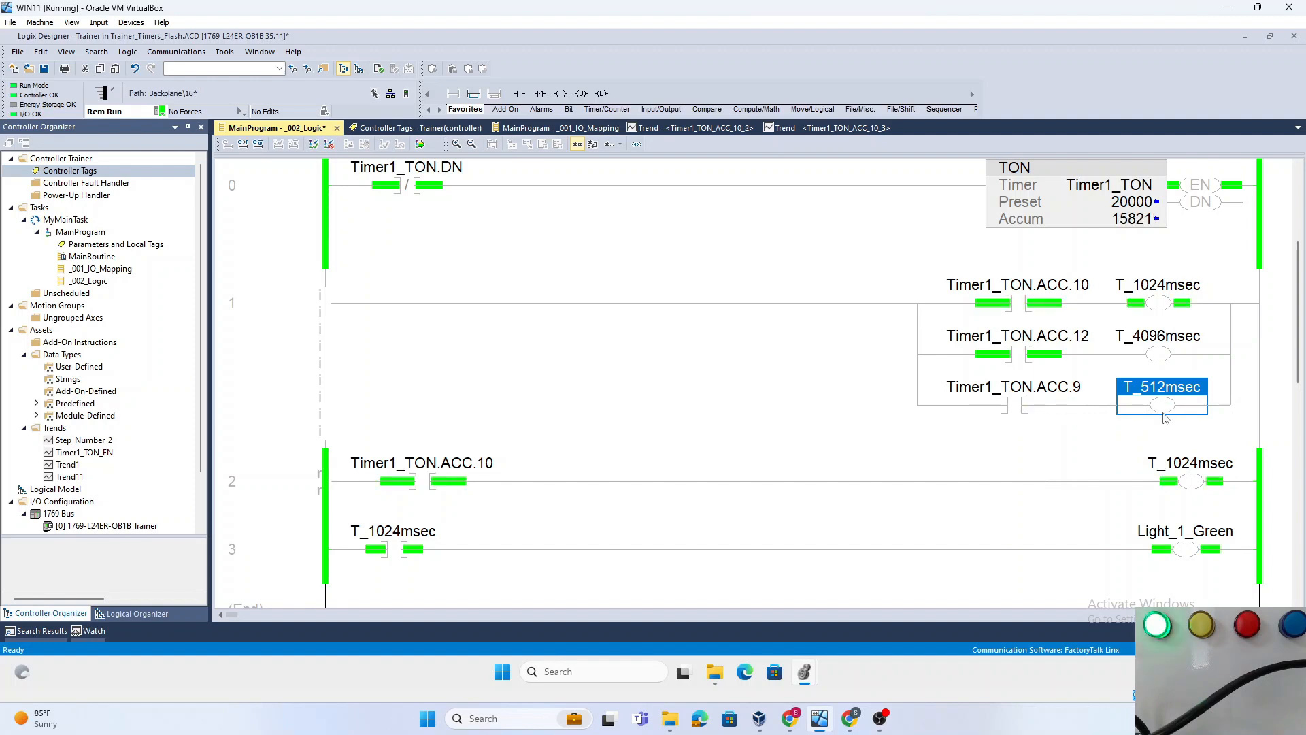
mouse_move(1181, 344)
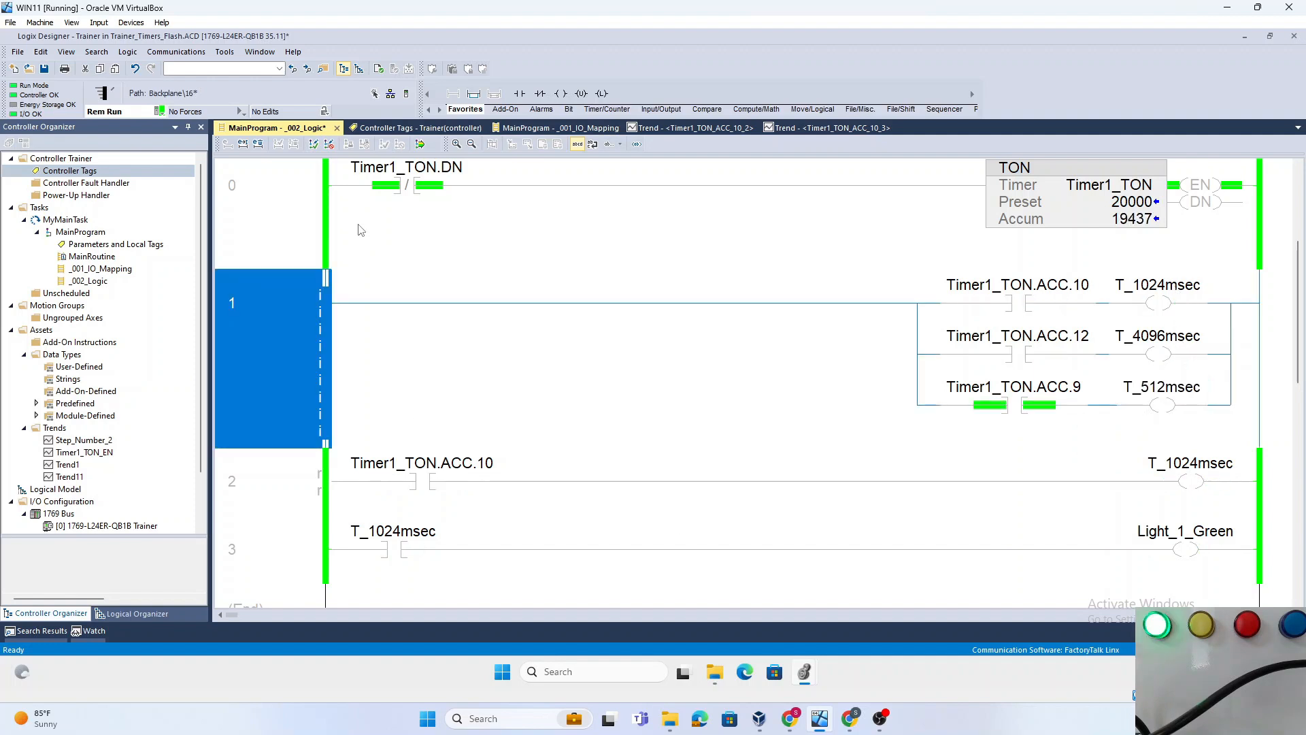
Finalize rung 1's branches and retag rung 2's contact to T_4096msec with 0 errors.
left_click(420, 143)
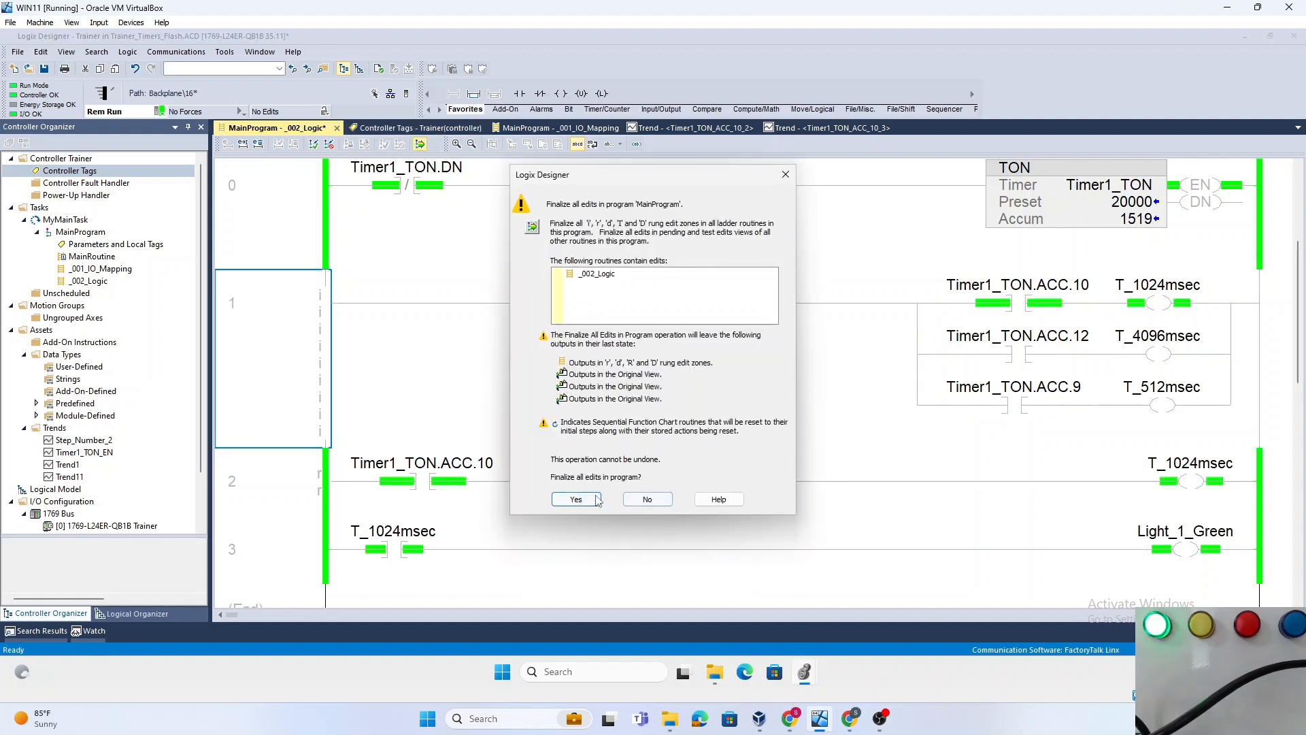
left_click(574, 498)
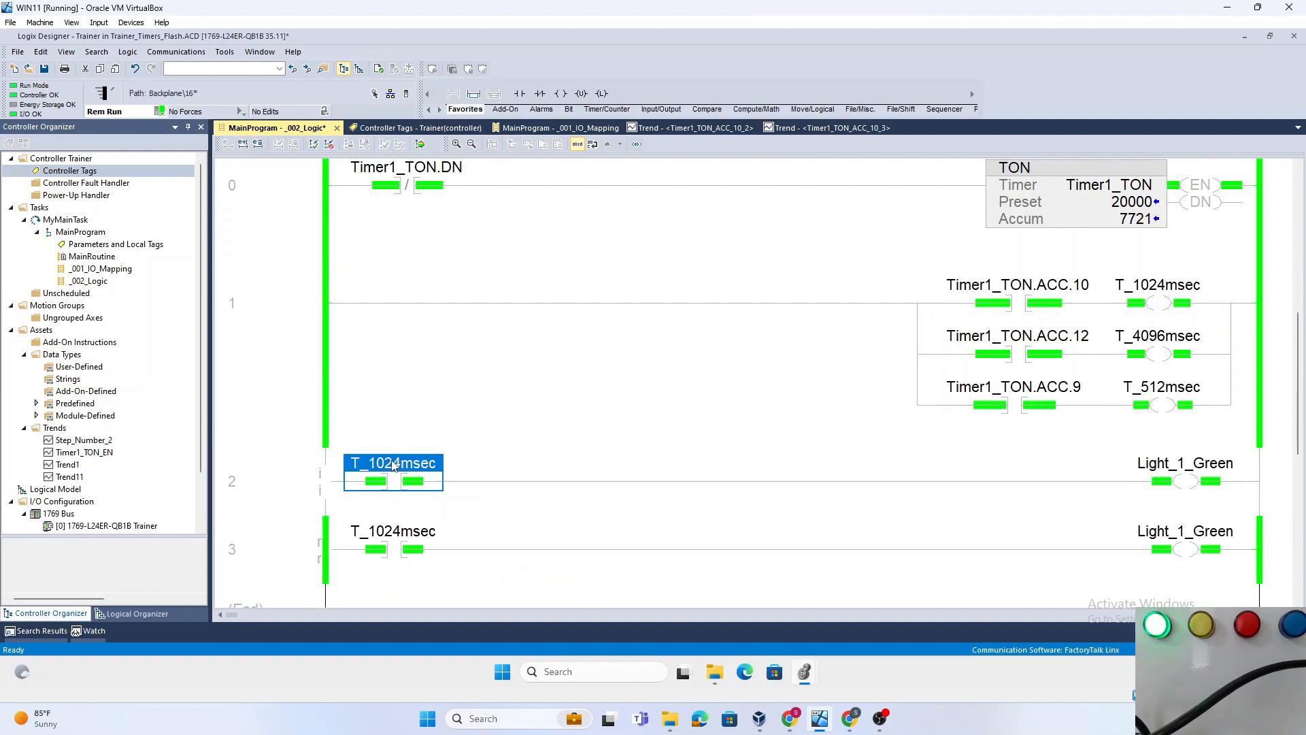
double_click(392, 462)
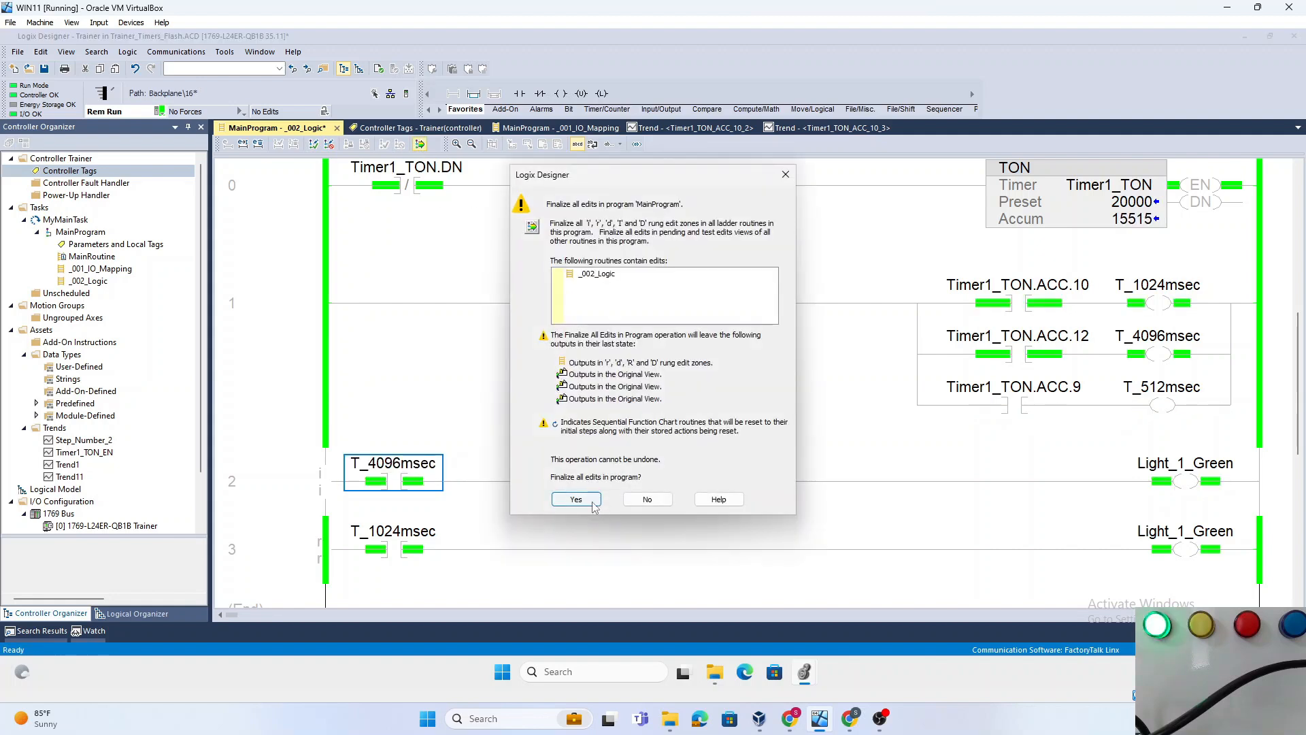
left_click(576, 498)
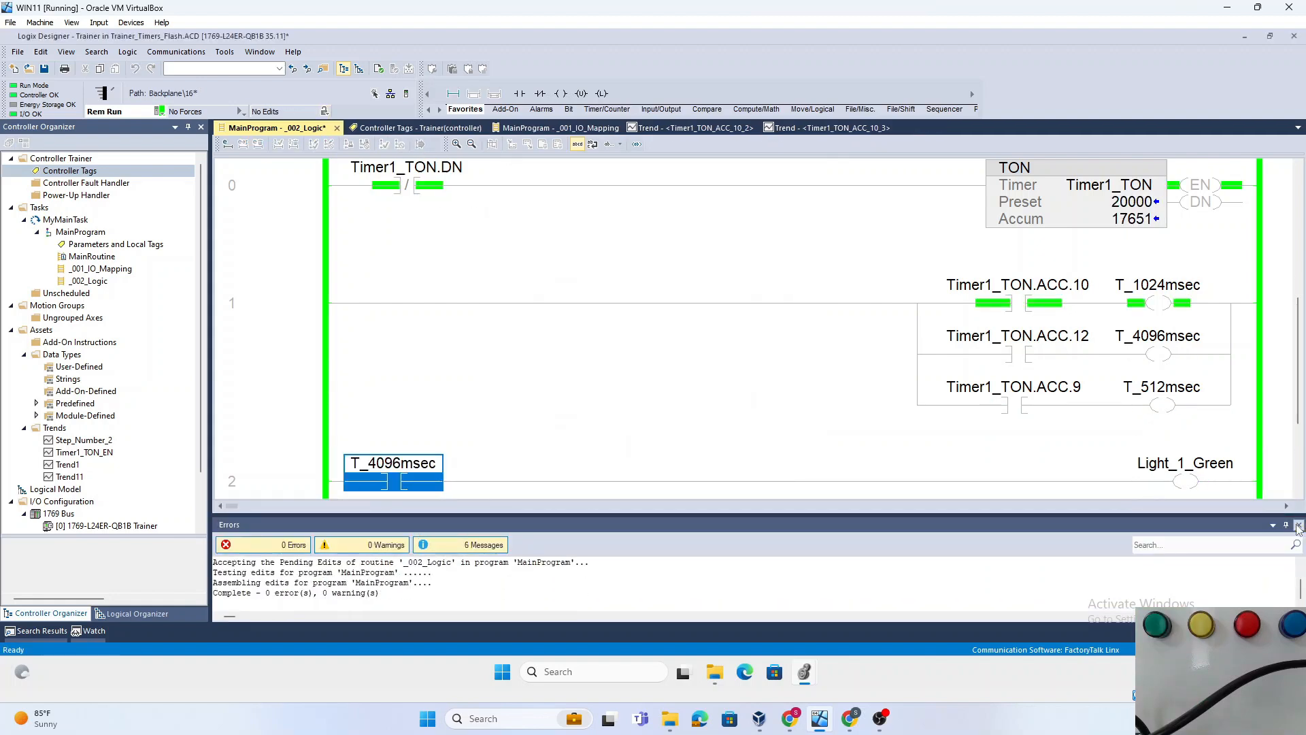
left_click(1297, 525)
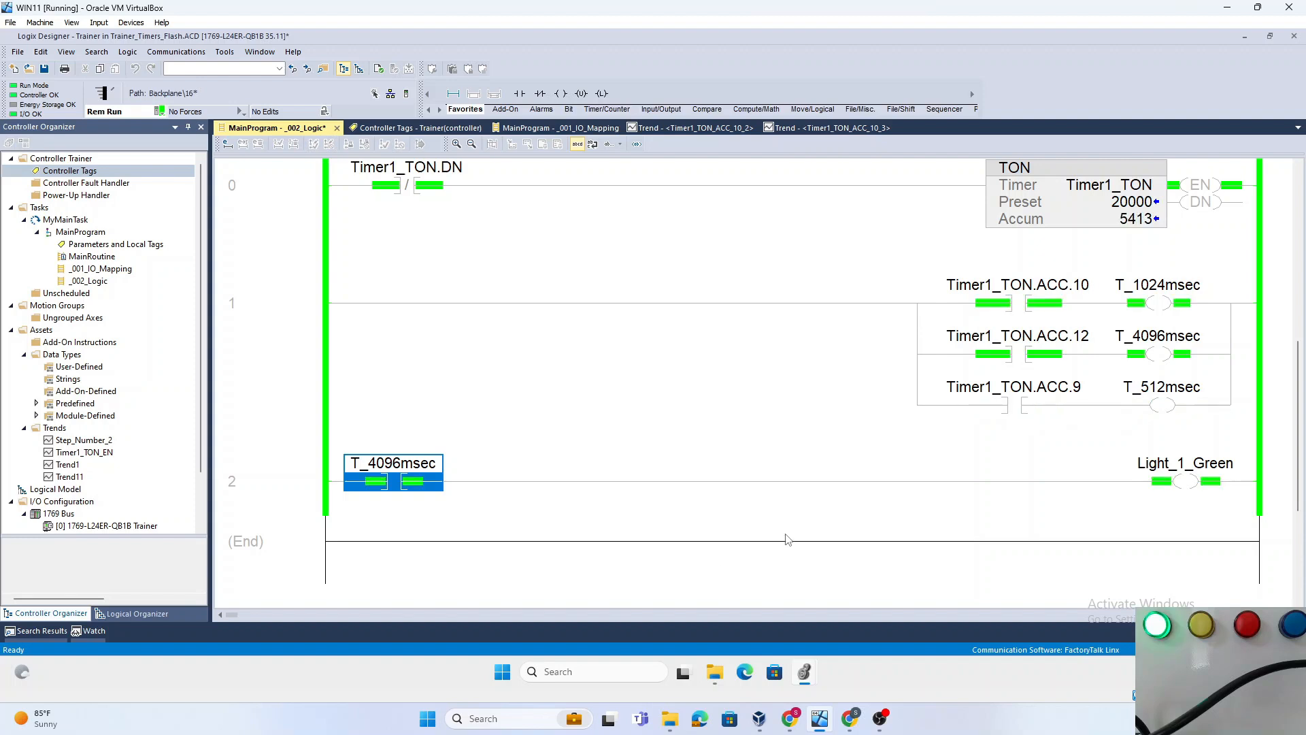
mouse_move(1193, 570)
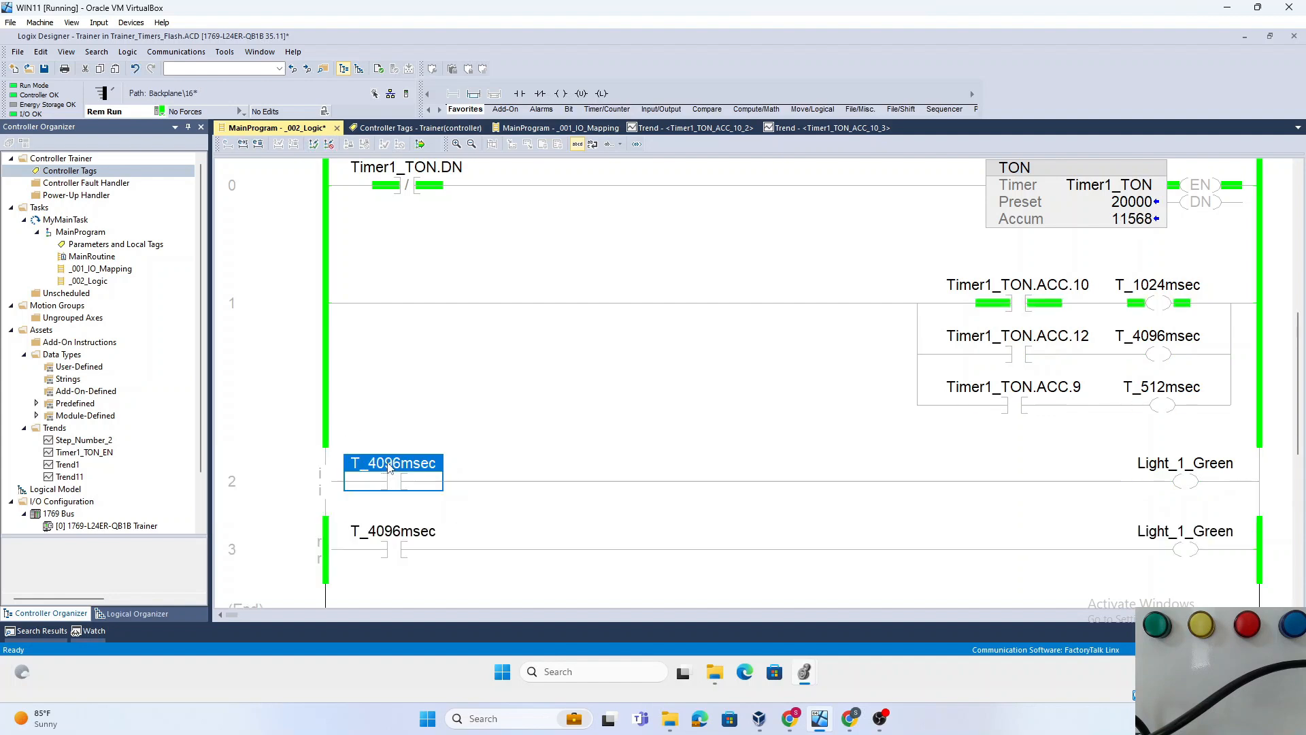
Change rung 2's contact back to T_1024msec.
double_click(392, 463)
type("TON")
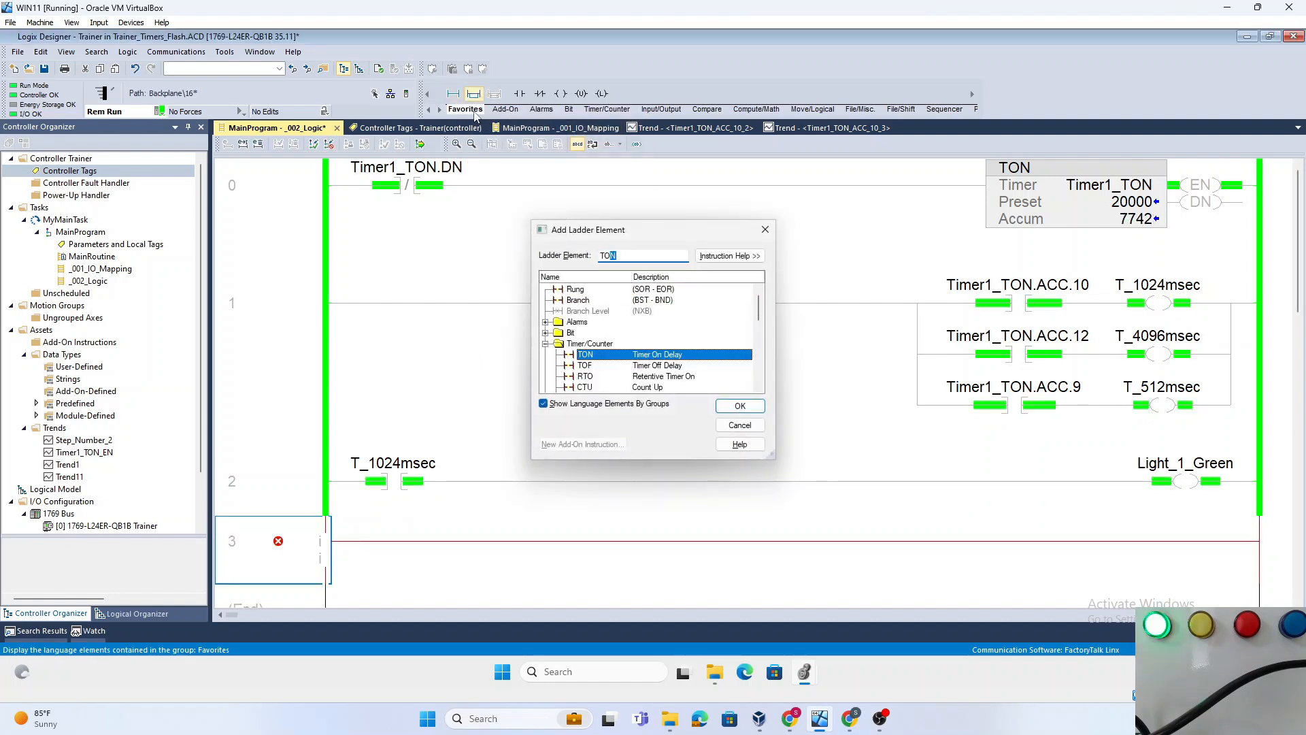
Place a TON on rung 3, create its Flip_Timer tag, and set the preset to 1000.
left_click(738, 406)
type("Fli")
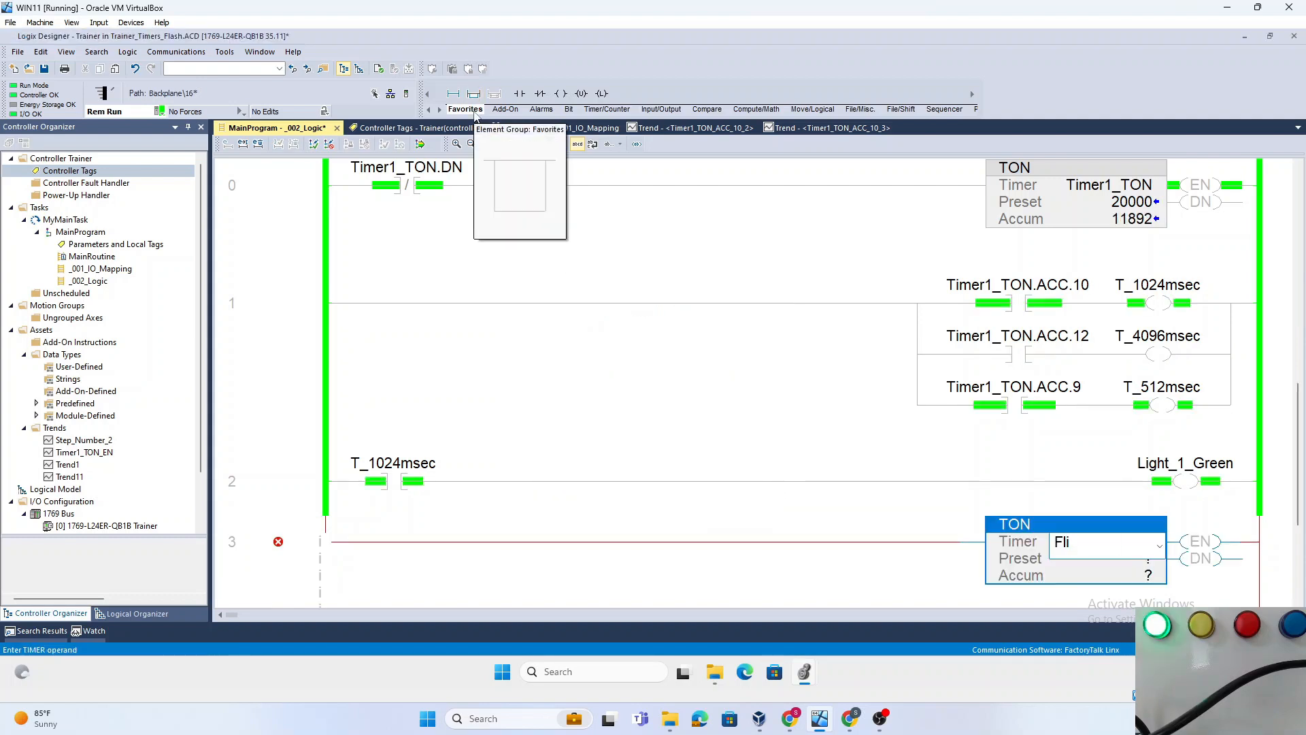
type("p-")
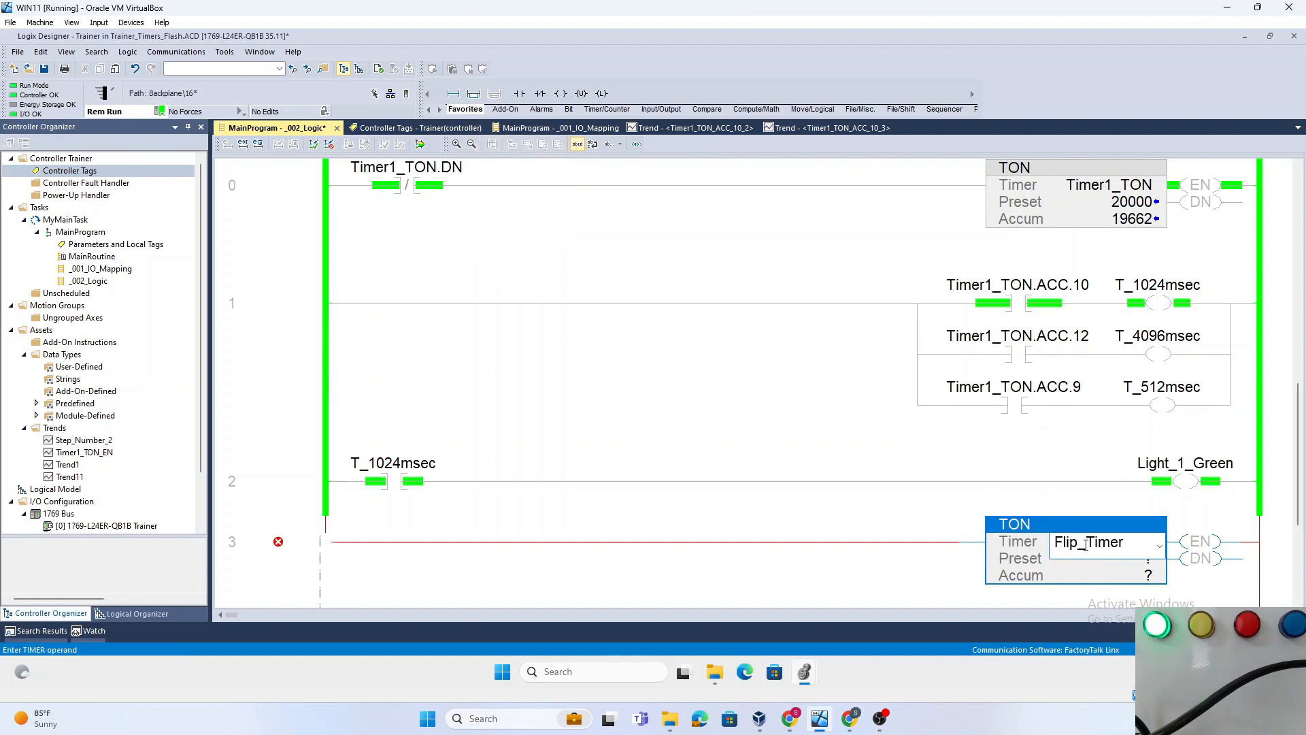
right_click(1087, 543)
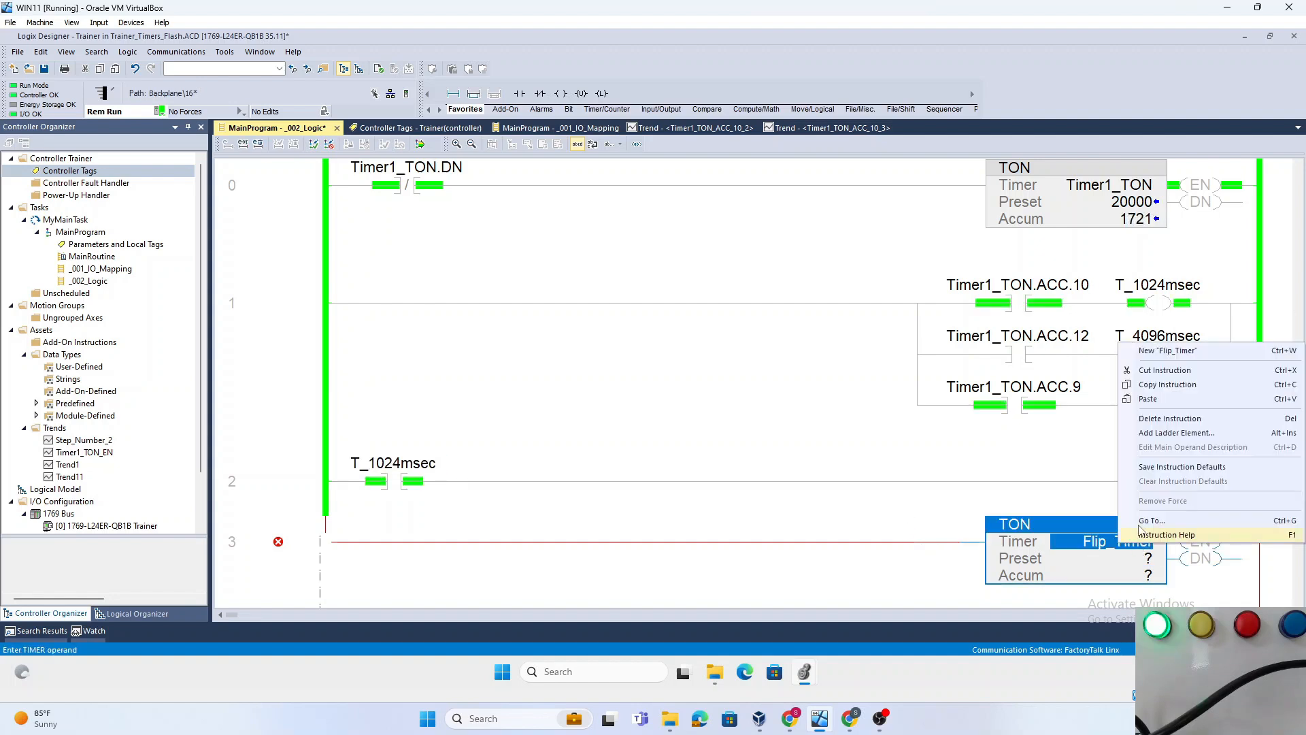
left_click(1166, 349)
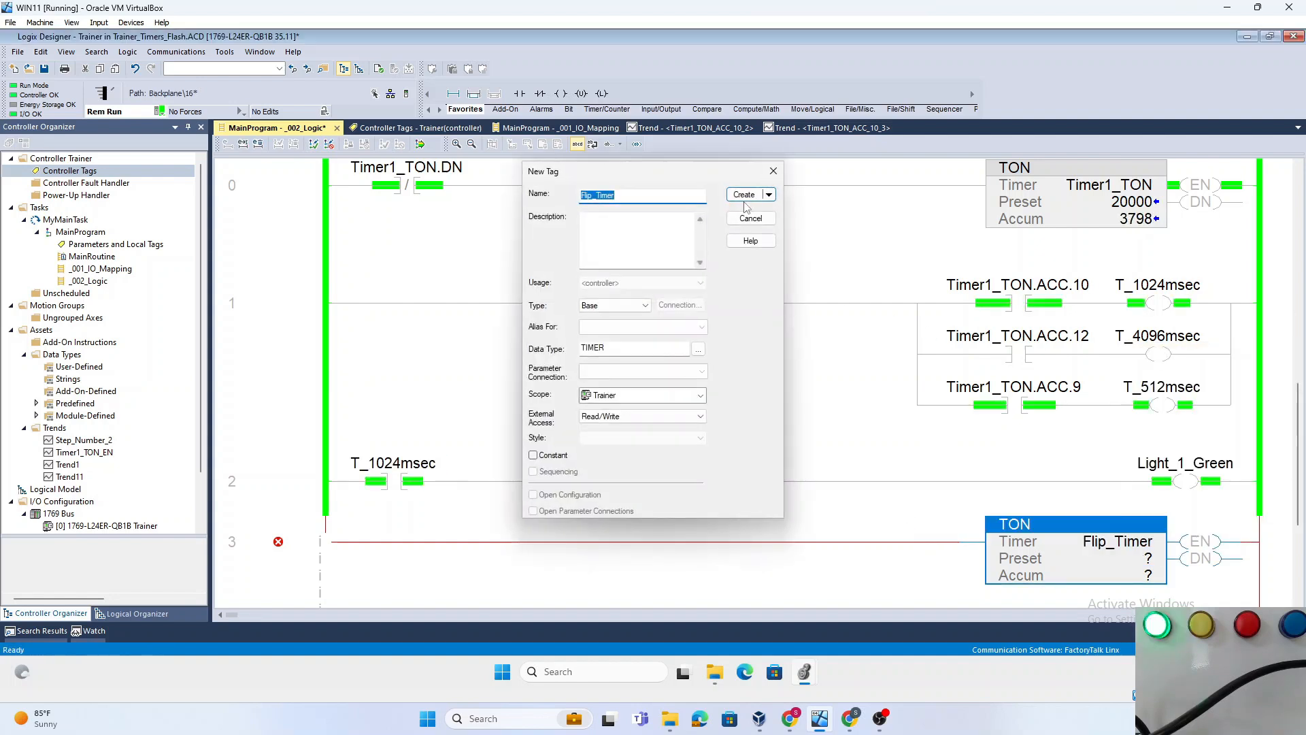
left_click(743, 195)
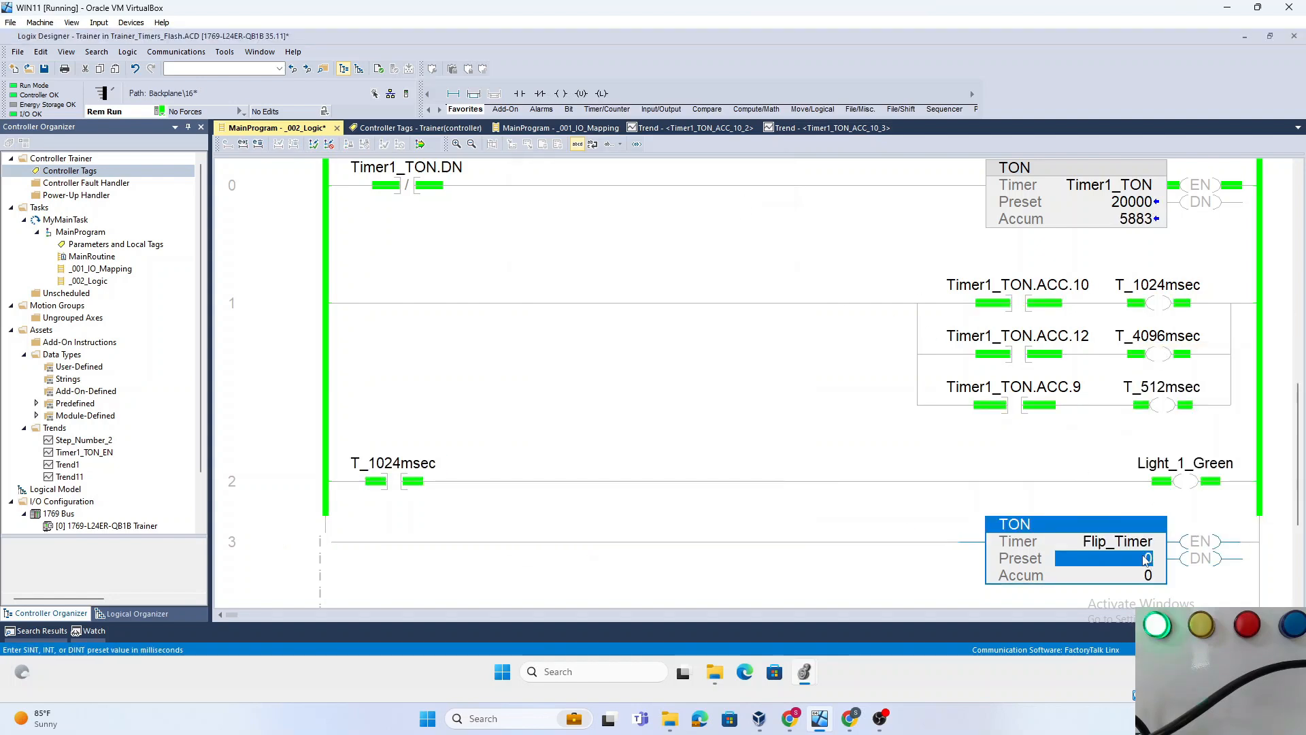
type("5")
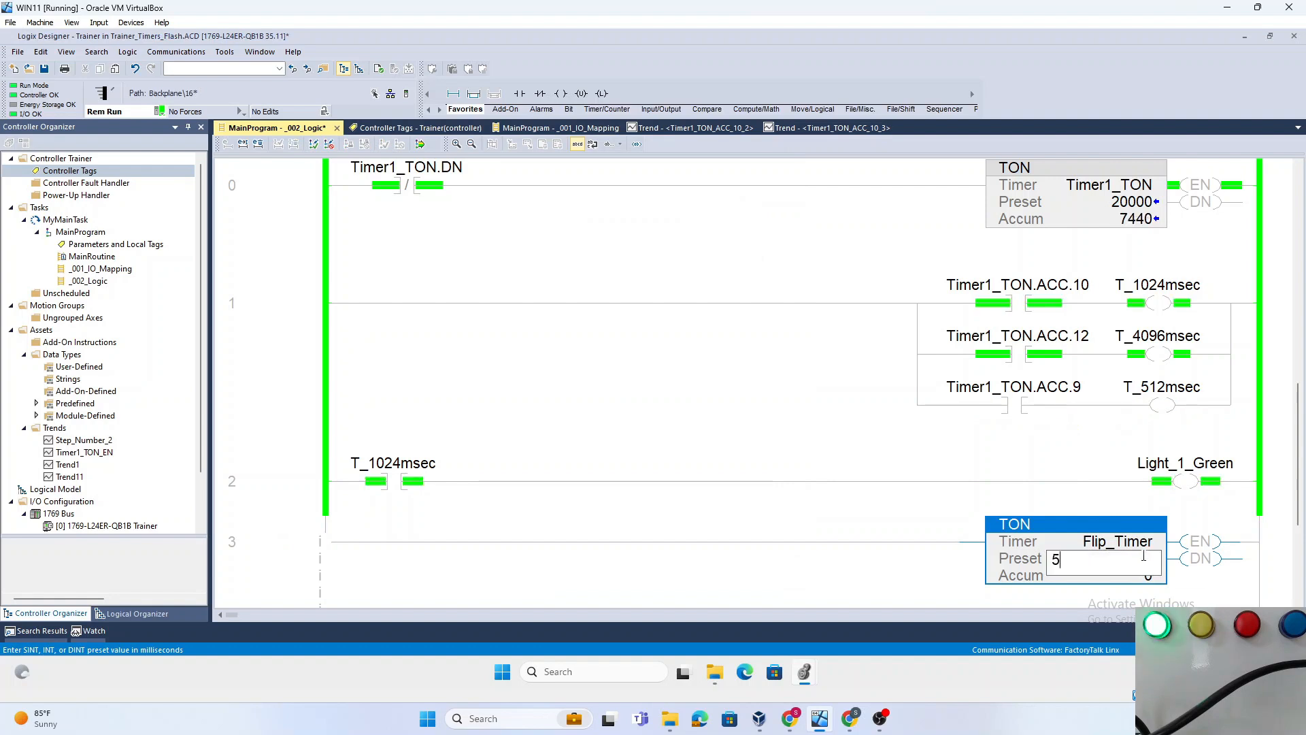
type("000")
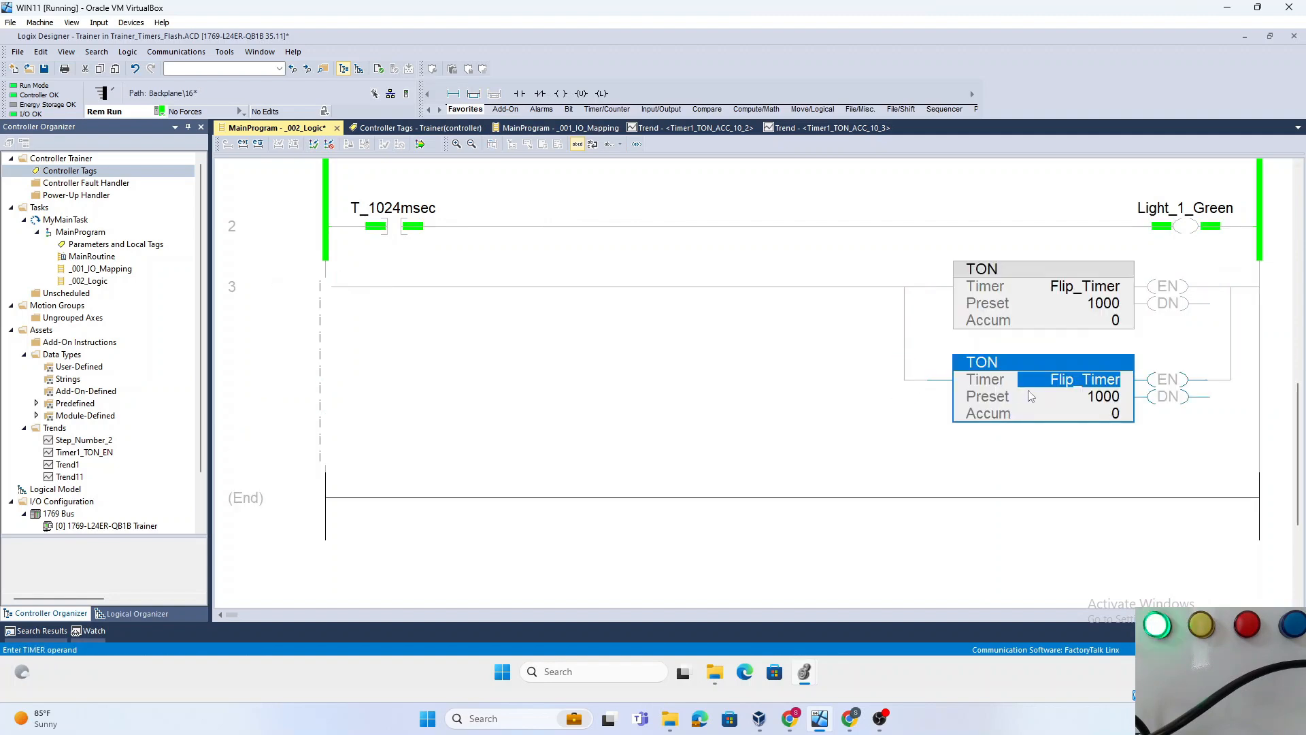
Rename the lower timer Flop_Timer, create its tag and give it a 1000 preset.
double_click(1083, 380)
type("o")
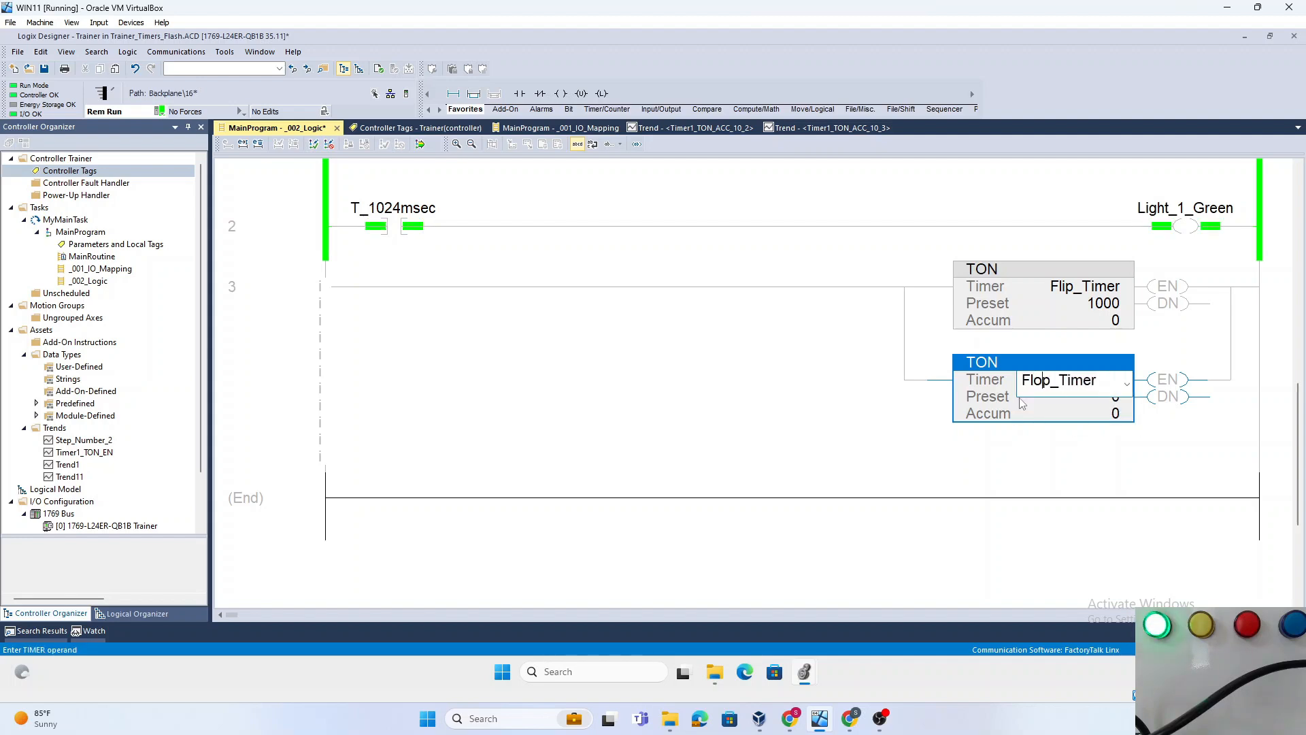
right_click(1074, 380)
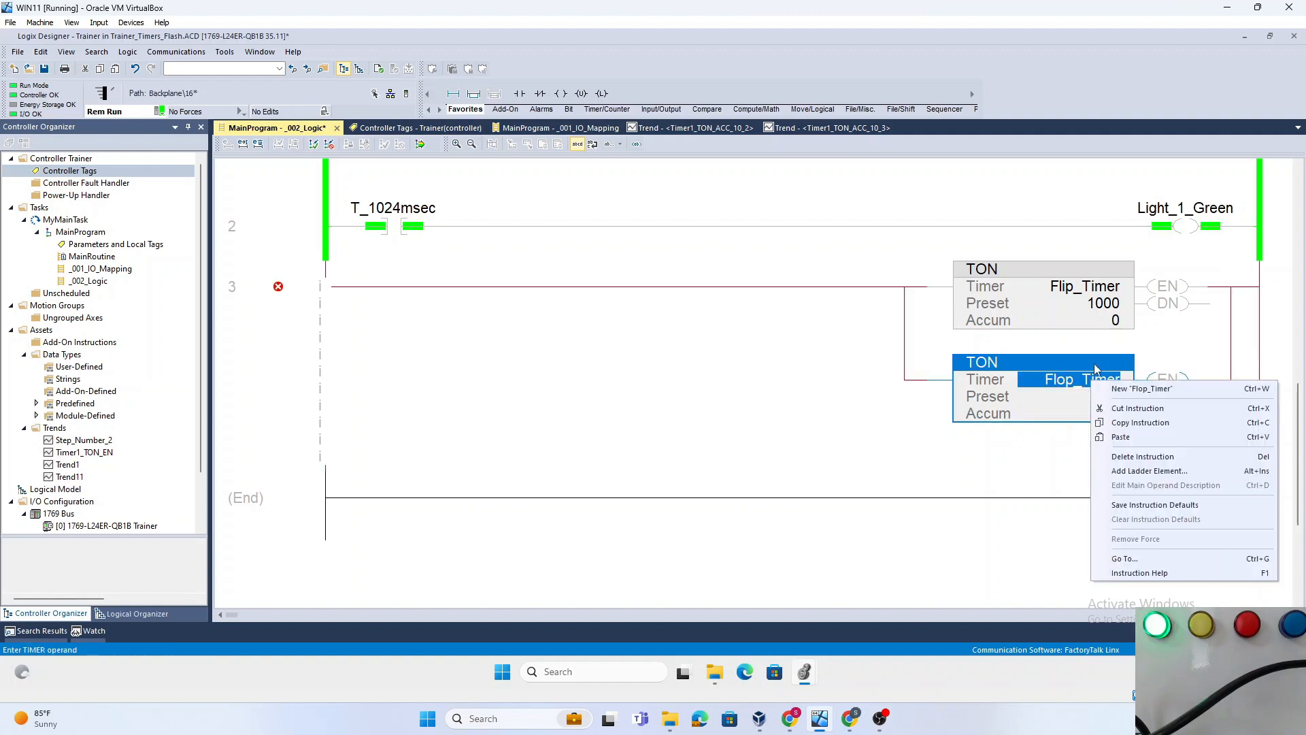
left_click(1141, 387)
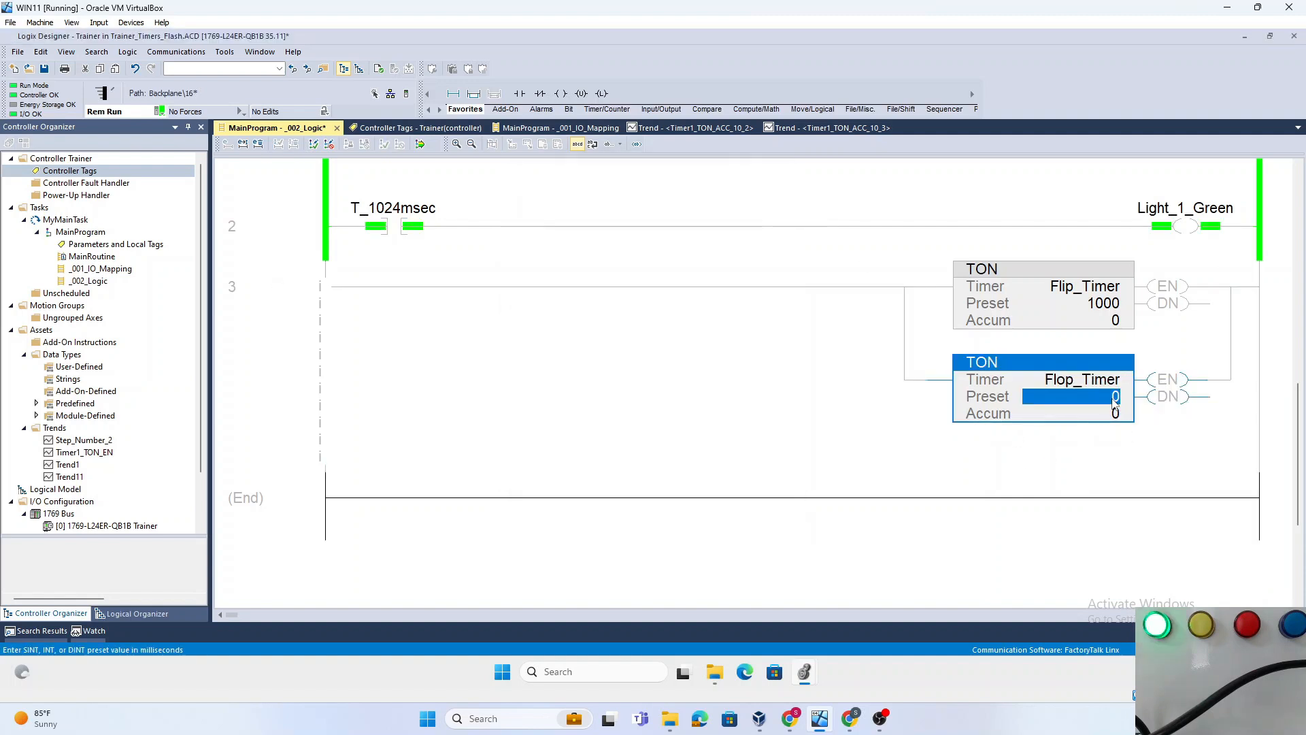
type("1000")
type("Flop_Timer")
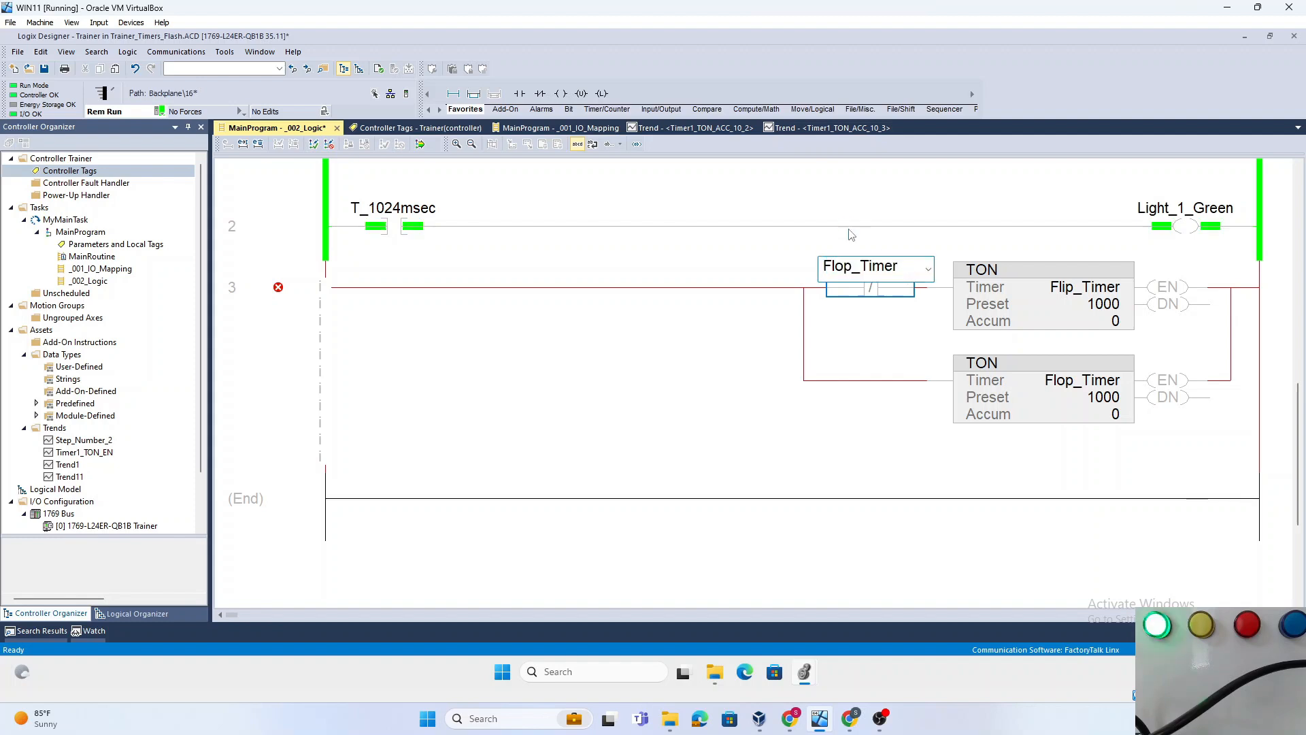
Address the XIO as Flop_Timer.DN and the branch XIC as Flip_Timer.DN, then finalize the edits.
type(".dn")
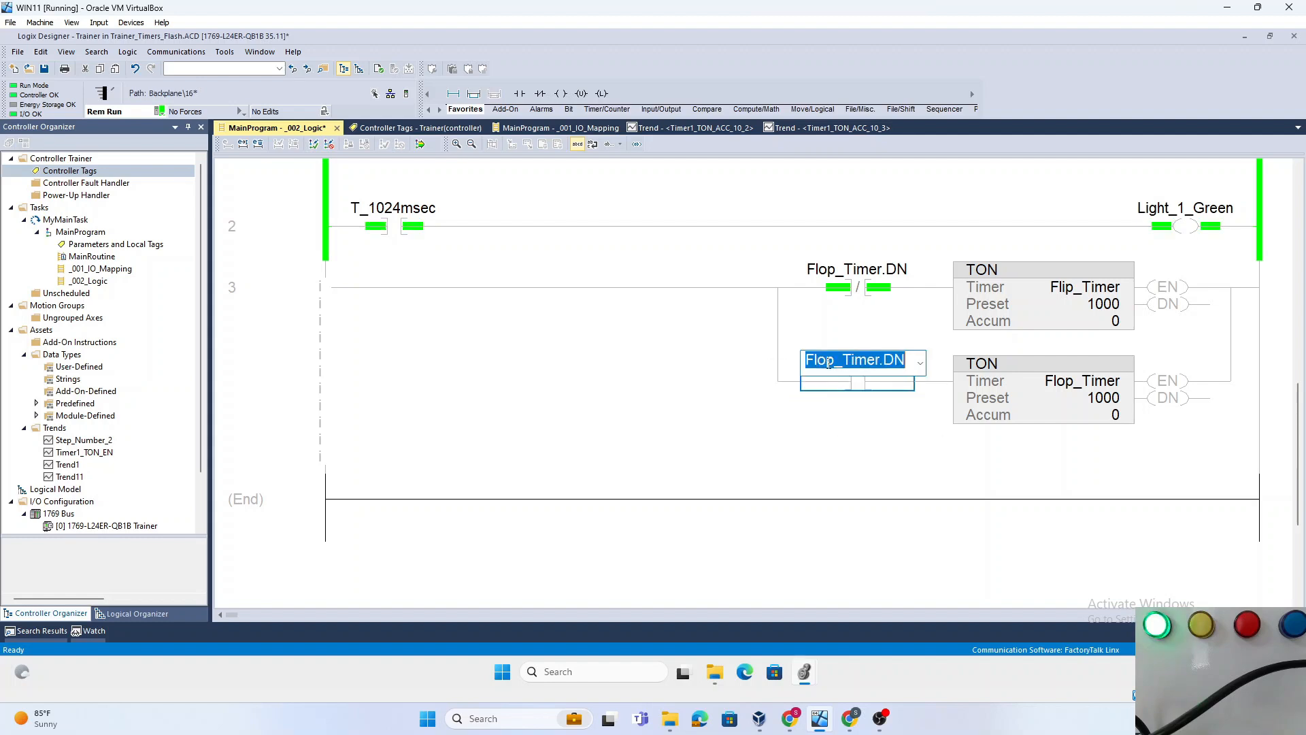
type("Flip_Timer.DN")
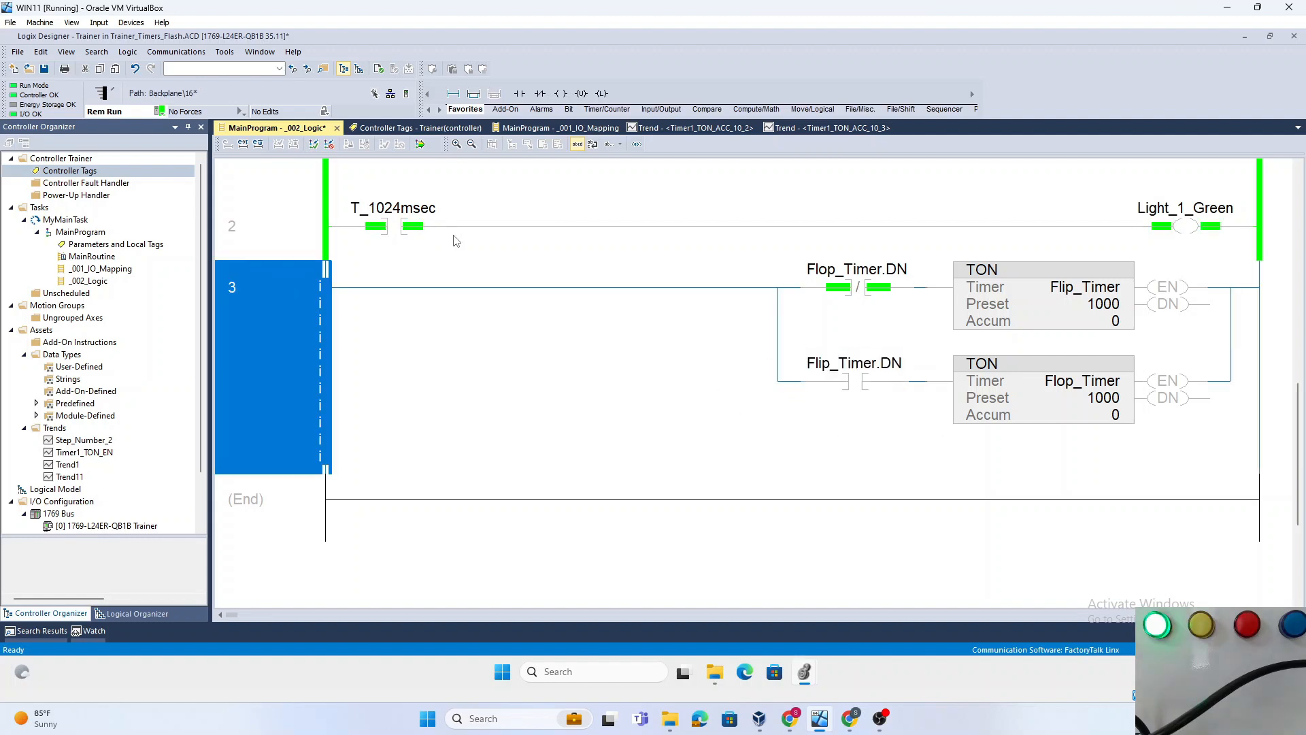
left_click(419, 143)
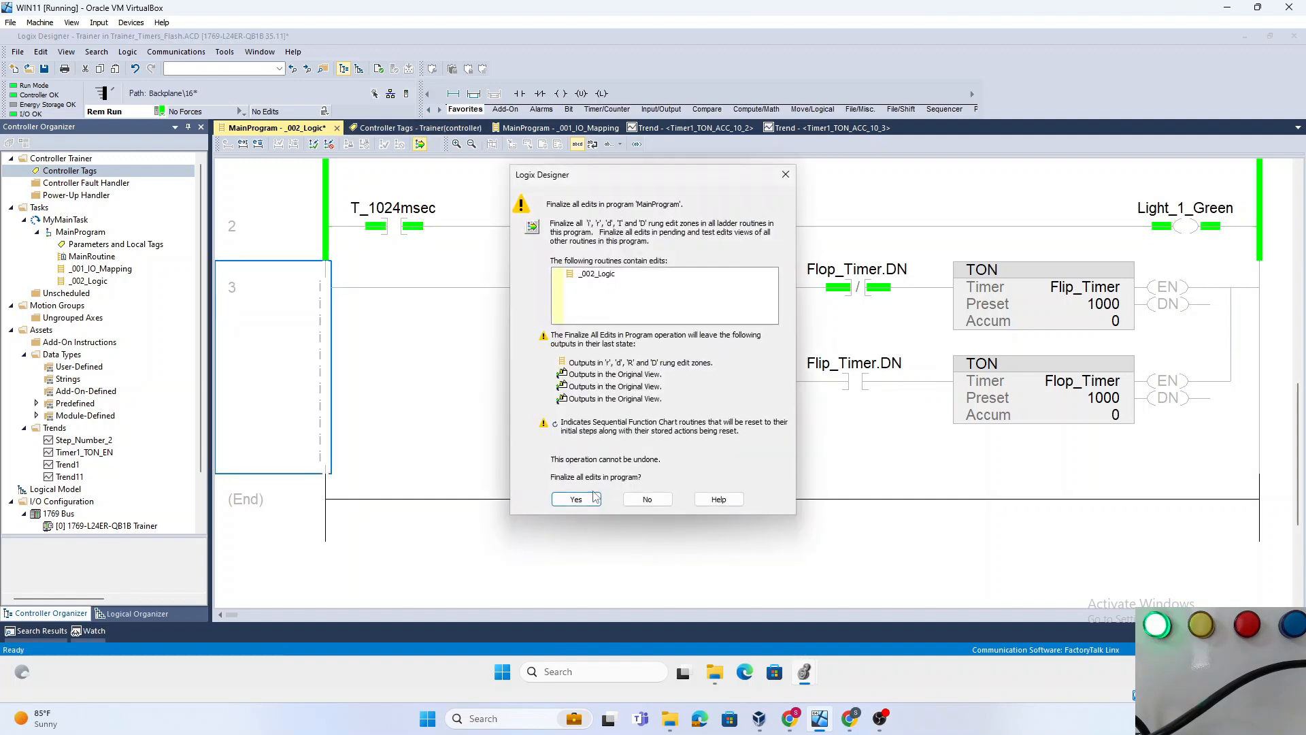
left_click(574, 499)
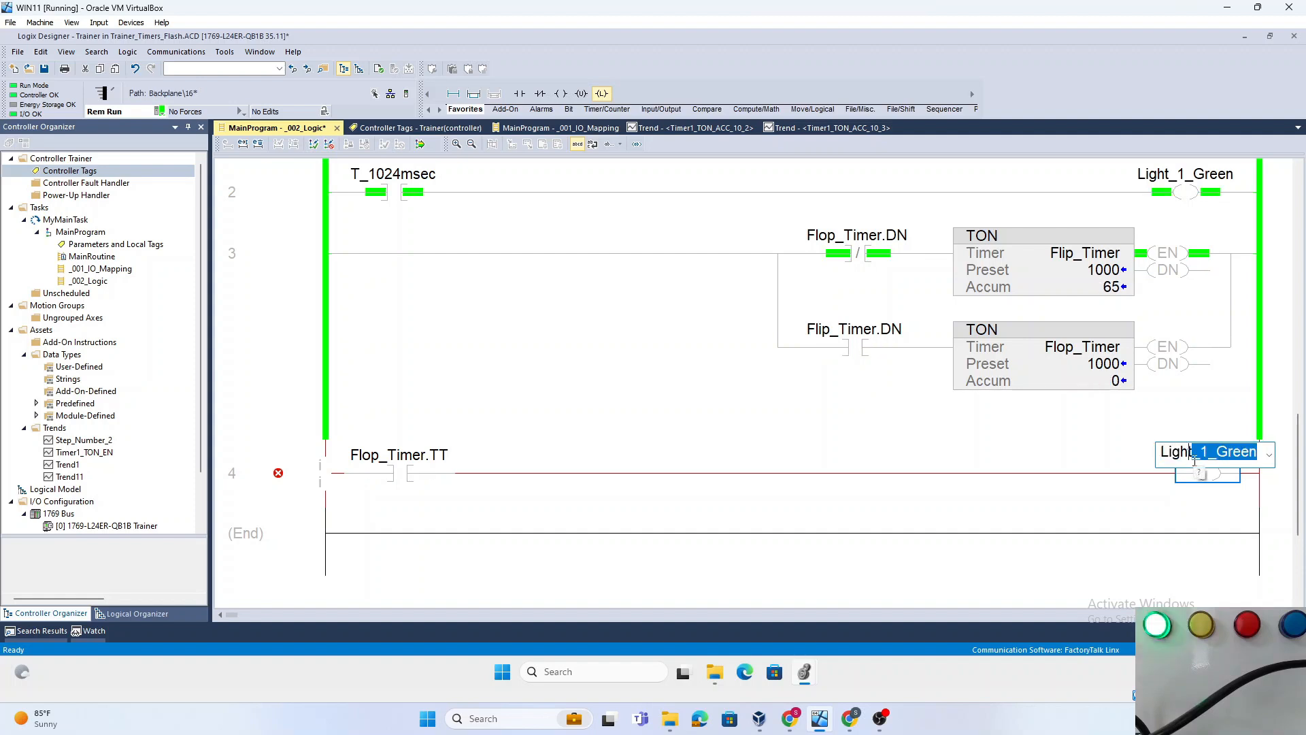
Address the OTE as Light_2_Yellow and add a MOV rung sourcing Flasher_Time into the timer presets.
type("Light2")
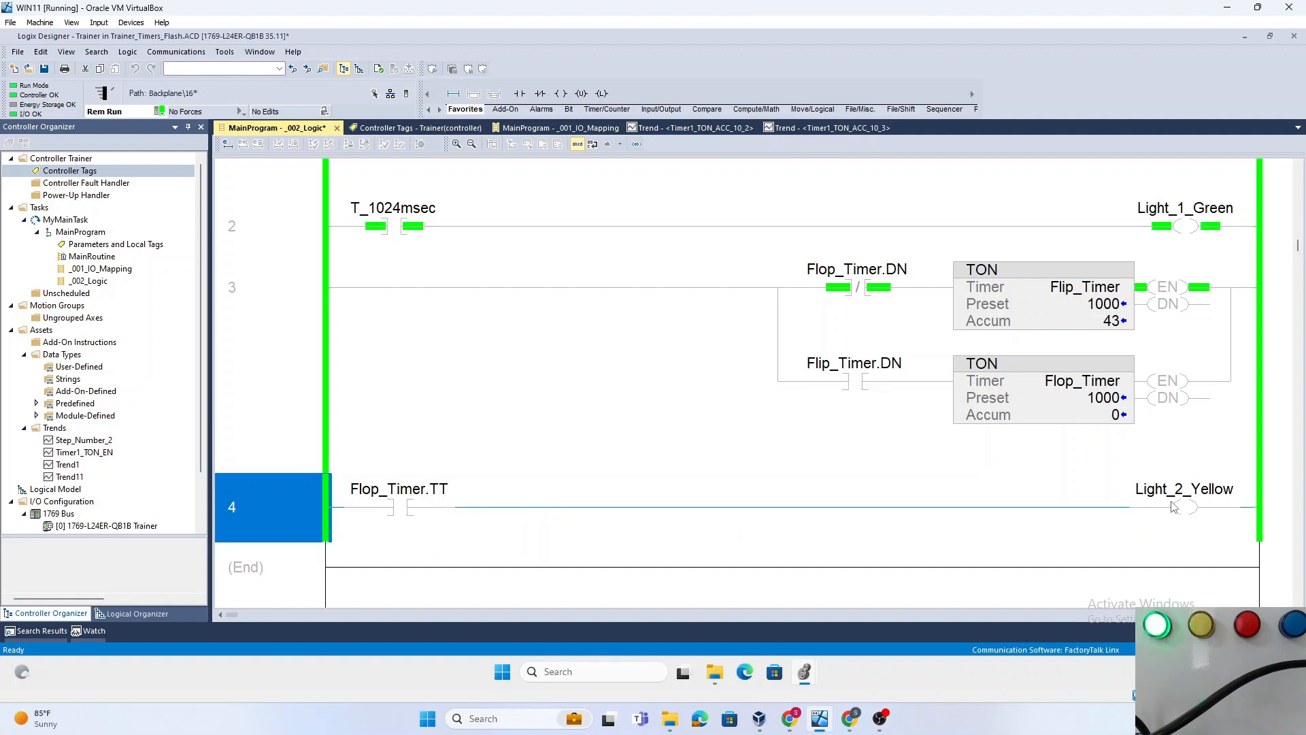
mouse_move(1204, 216)
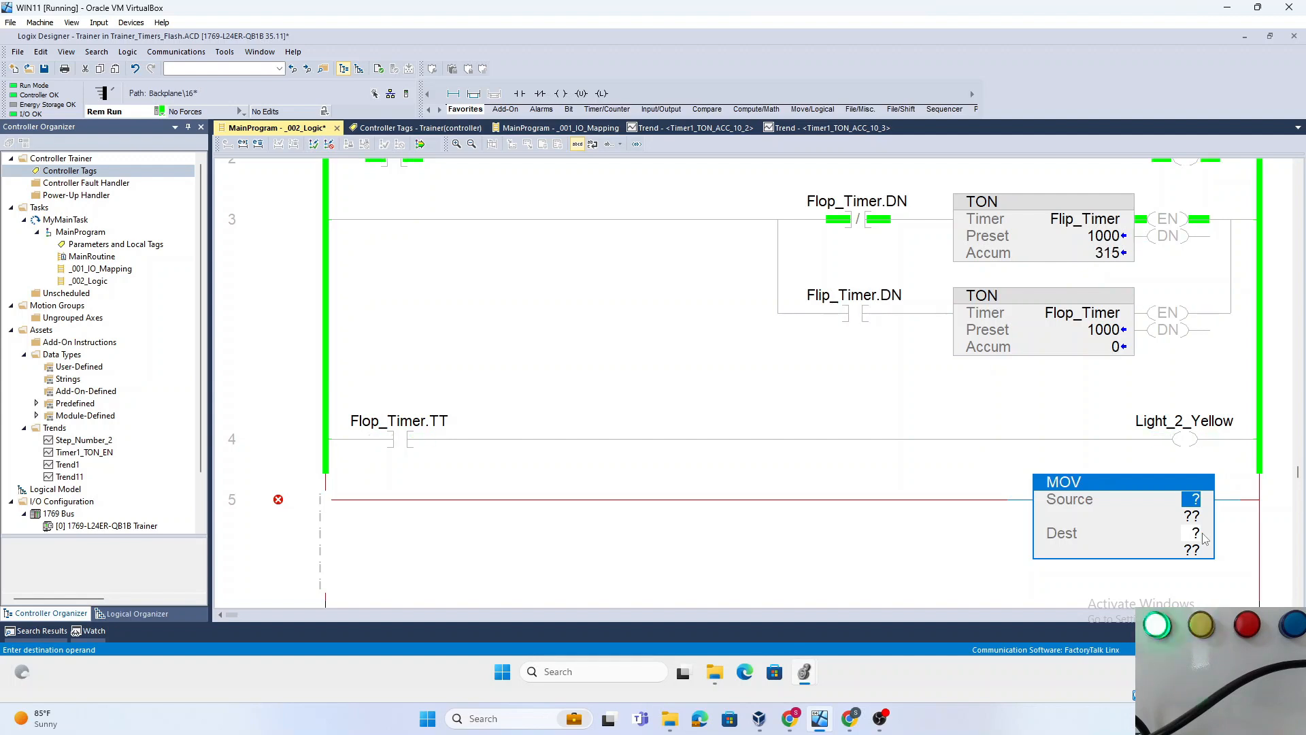
type("Flasher_Time")
left_click(1196, 533)
type("Flip_Timer.PRE")
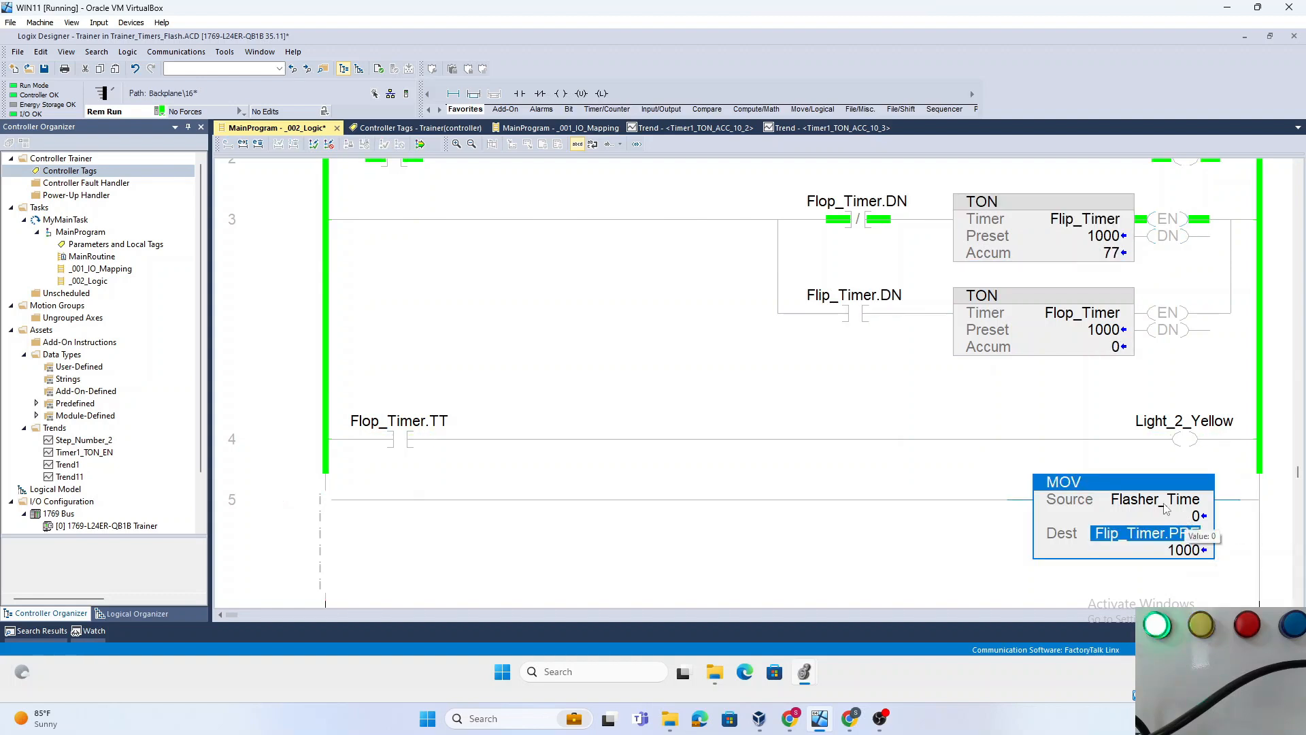
left_click(1155, 499)
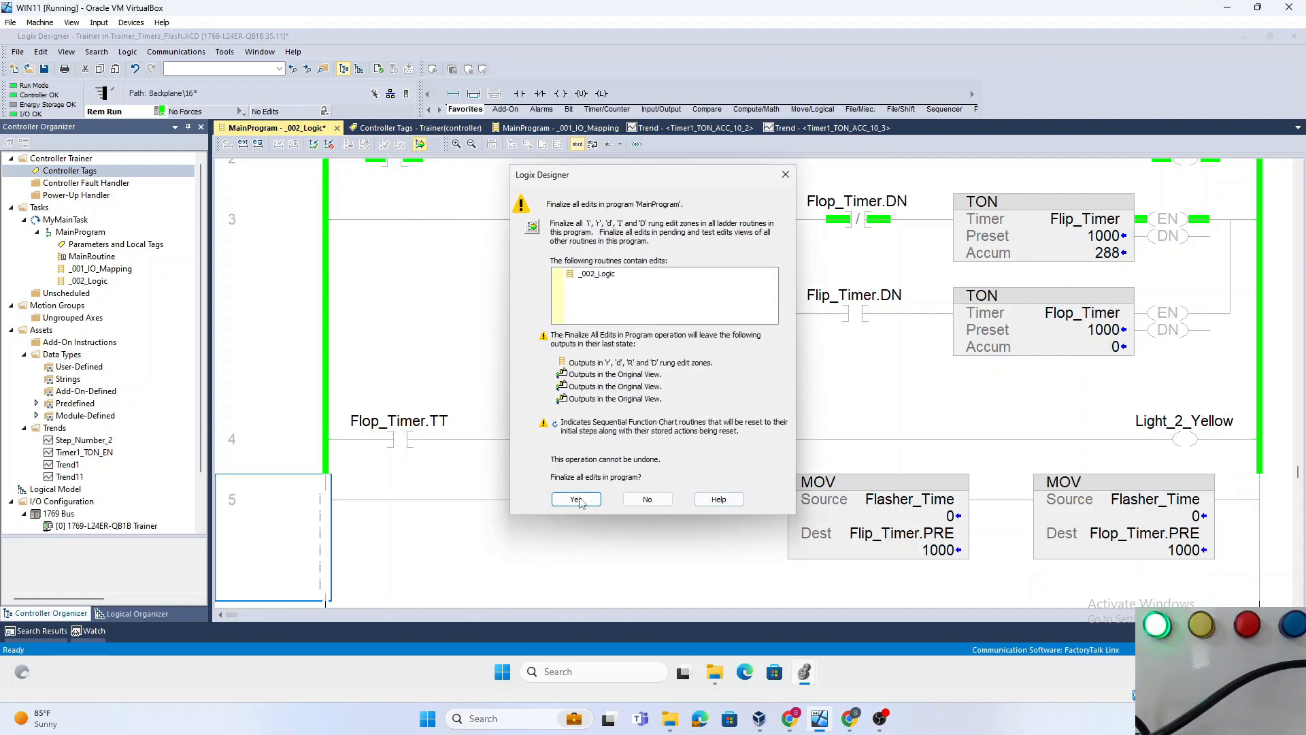
Confirm finalizing the MOV rung edits so rung 5 goes live.
left_click(575, 498)
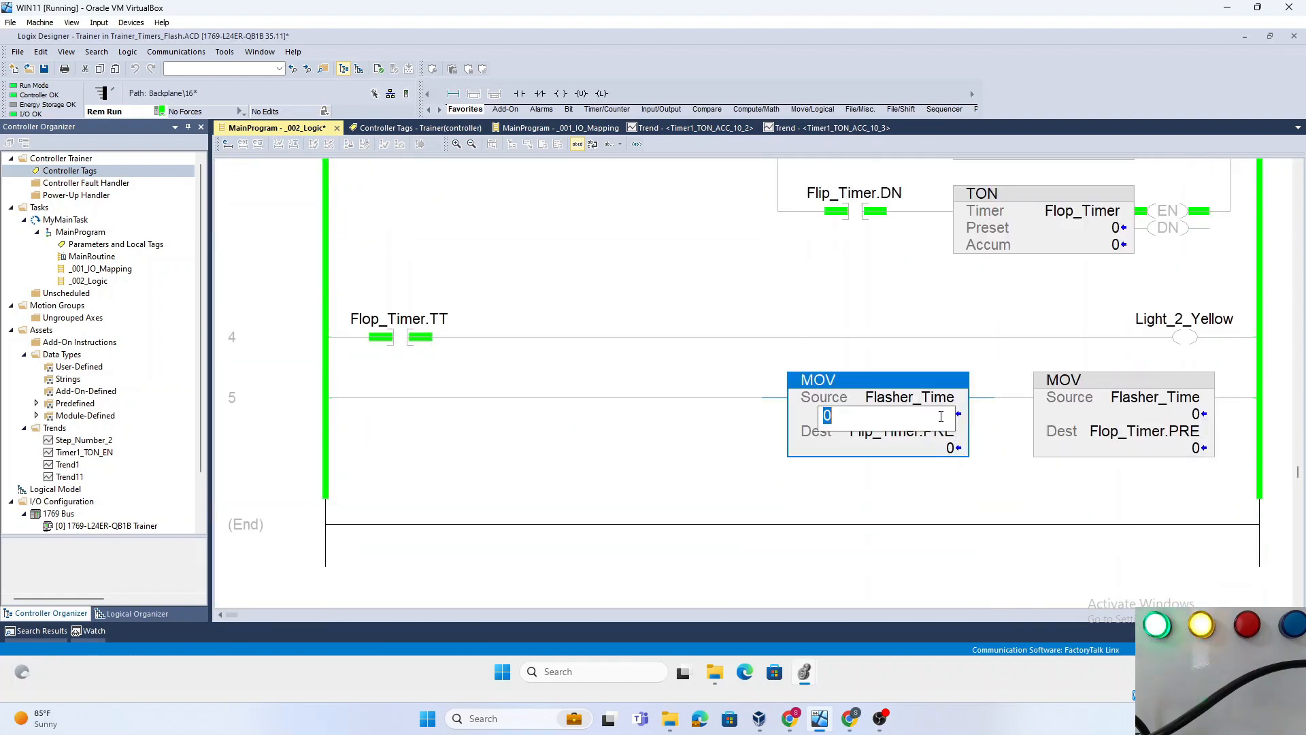
Set Flasher_Time to 2000 so both timer presets become 2000.
type("2000")
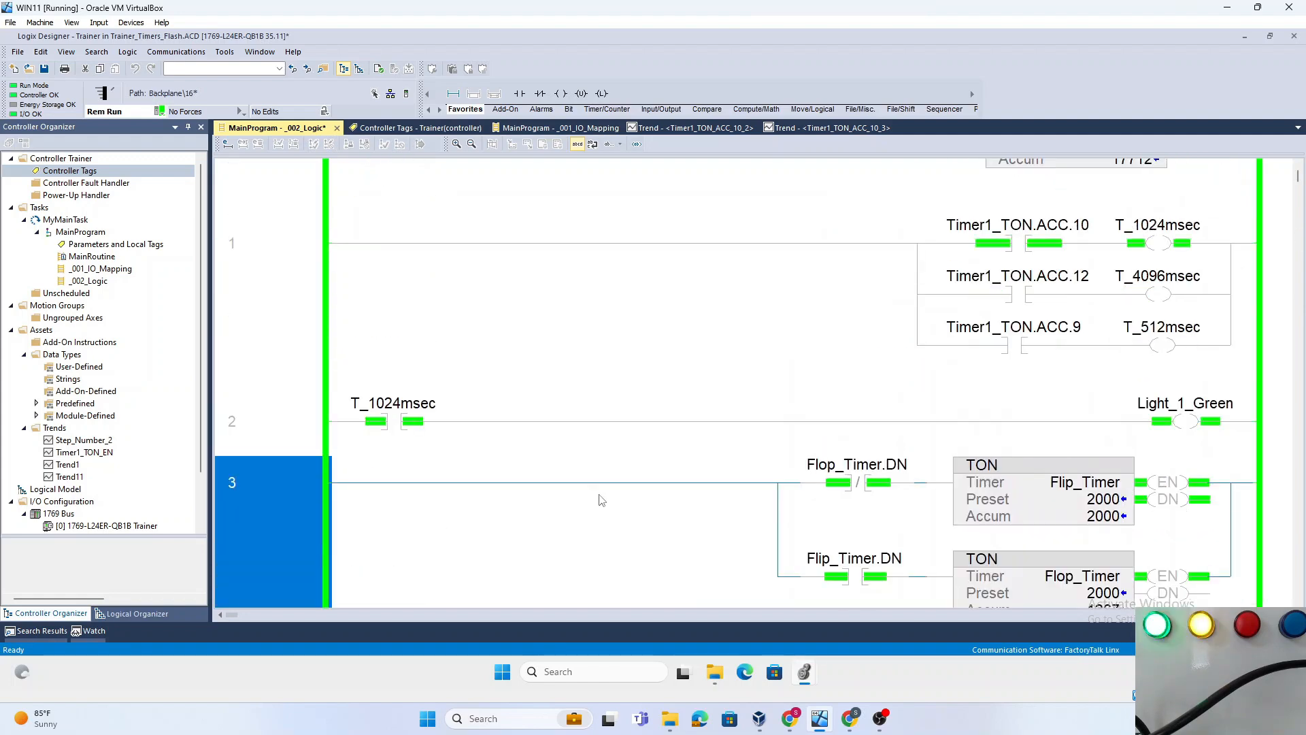
scroll("up", 3)
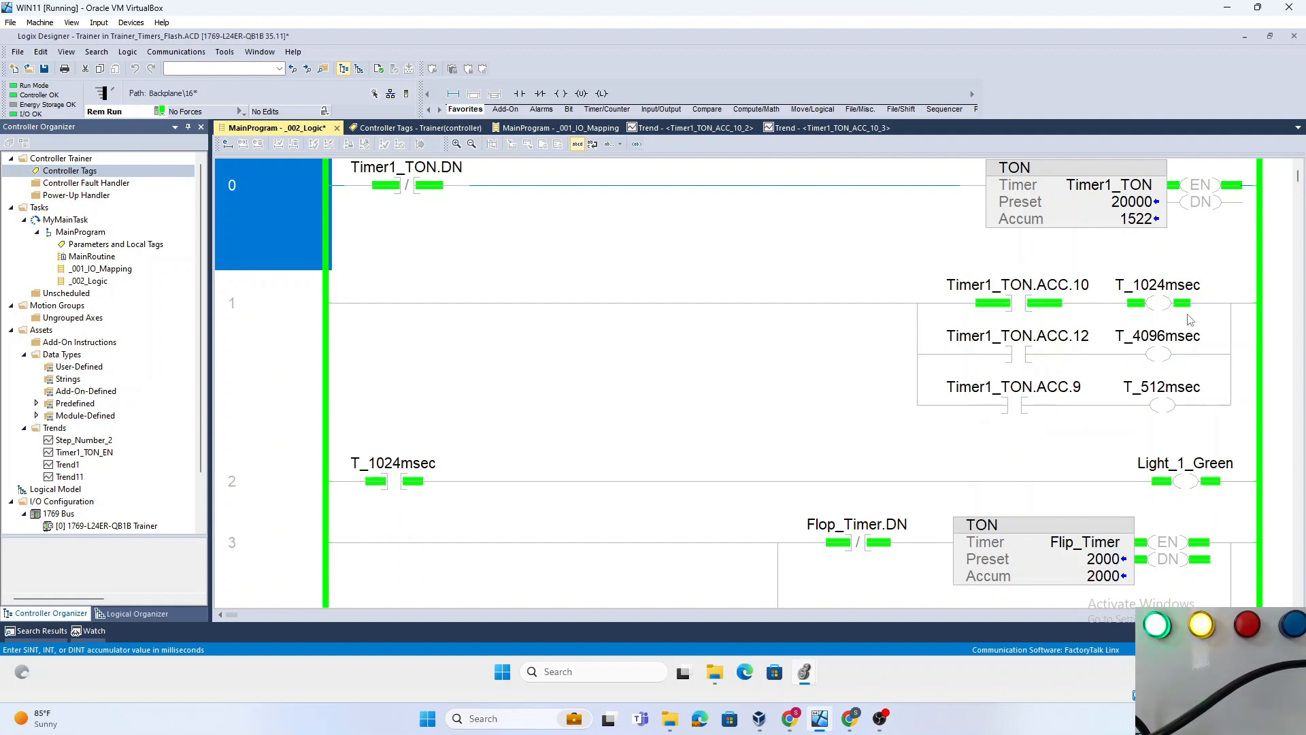
mouse_move(1077, 498)
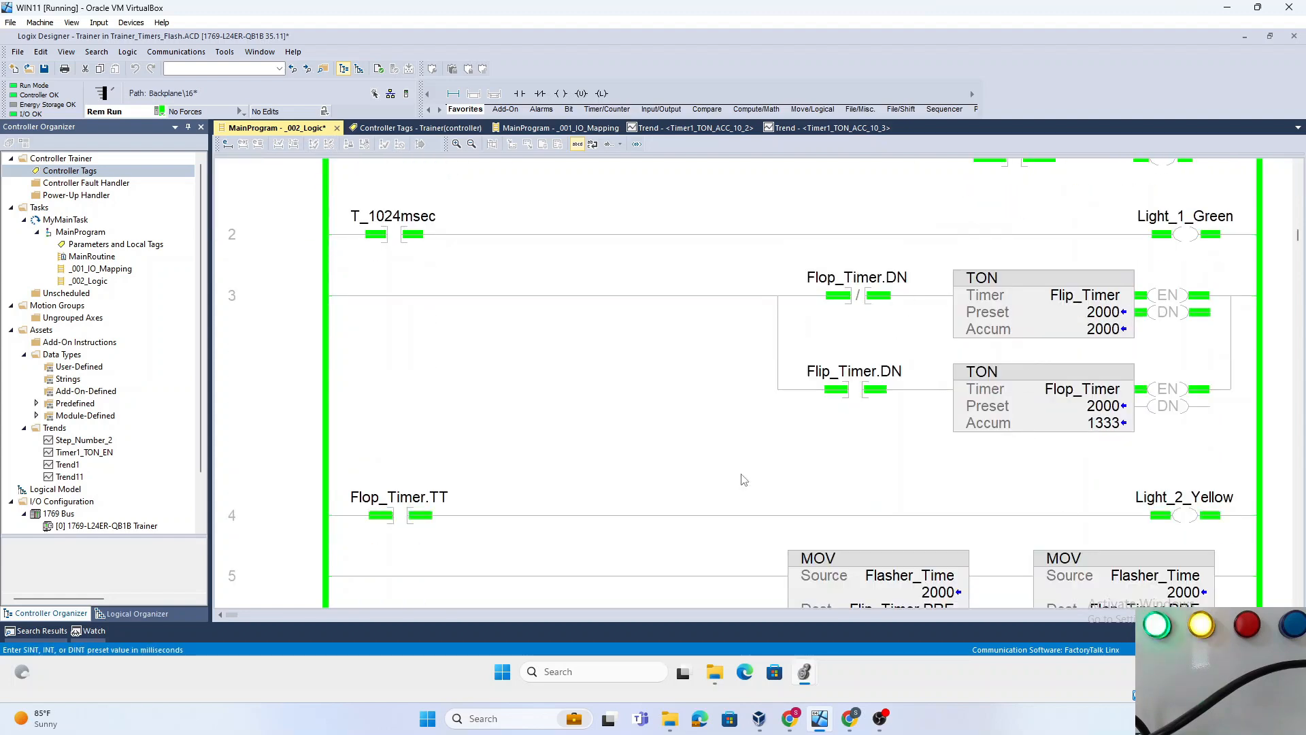
scroll("down", 3)
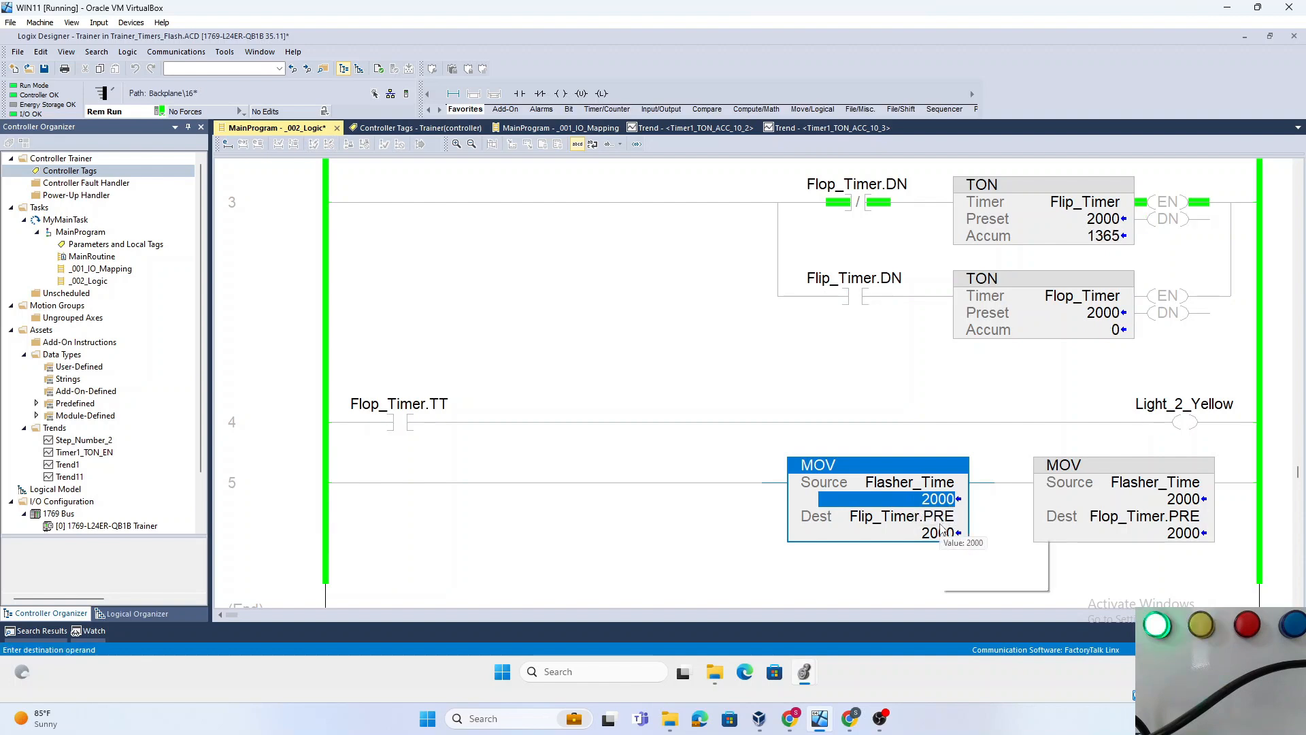
Begin retyping Flasher_Time with a new value starting with 1.
type("1")
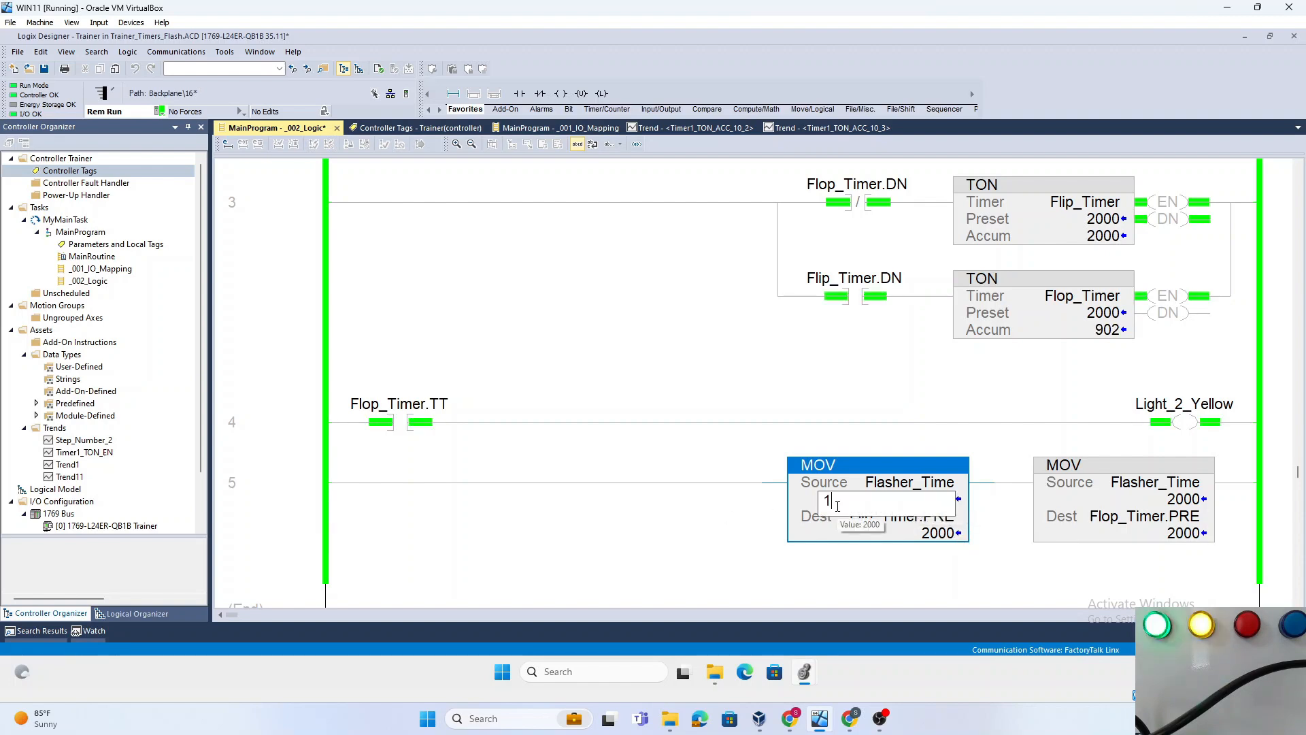